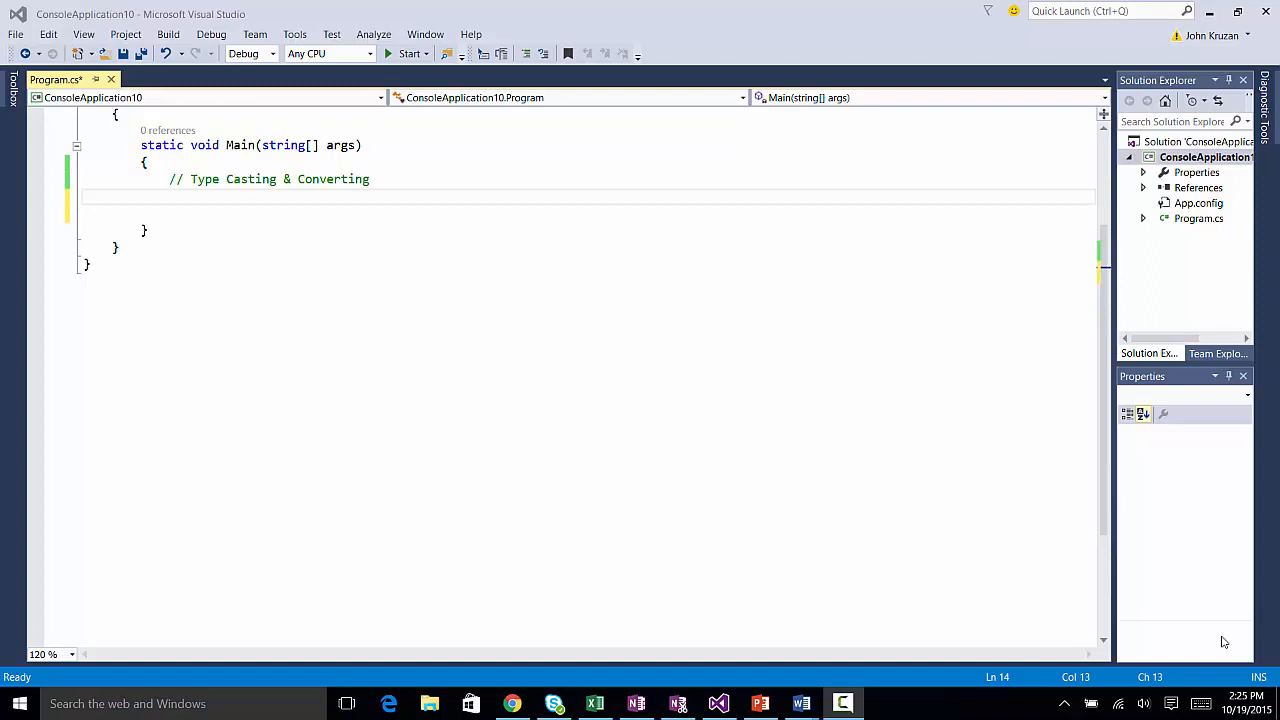
mouse_move(520, 632)
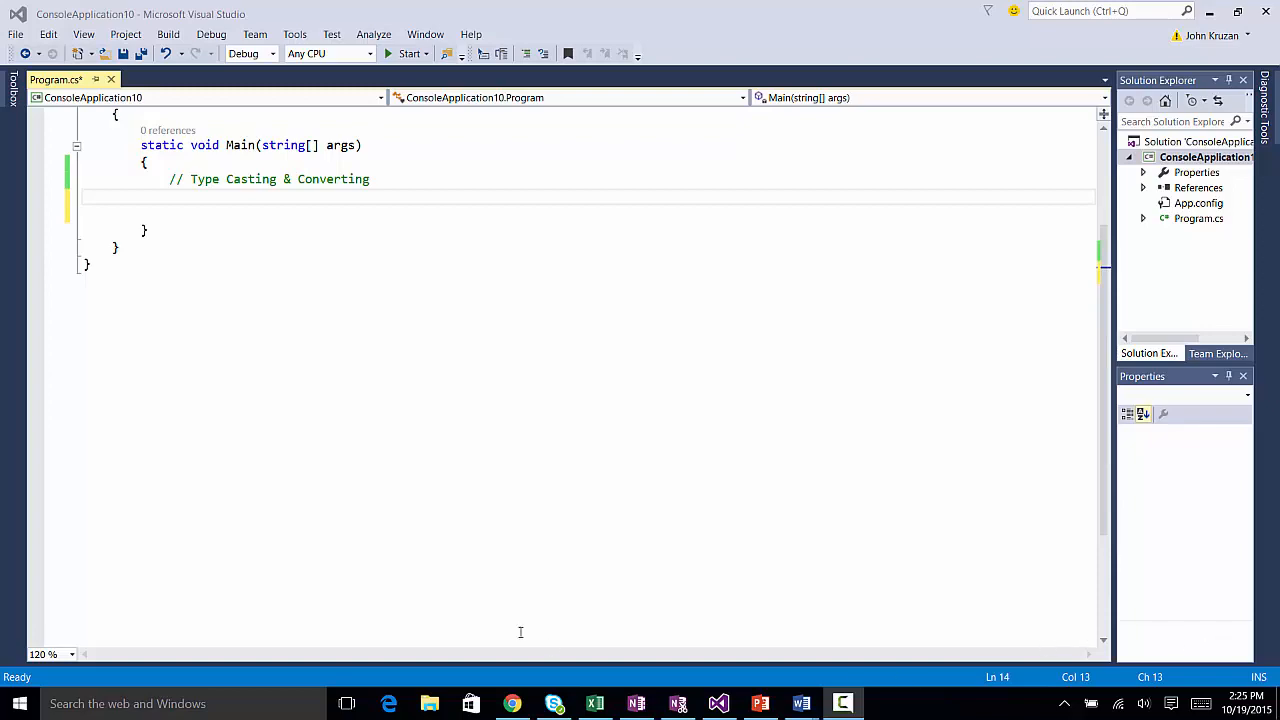
mouse_move(210, 196)
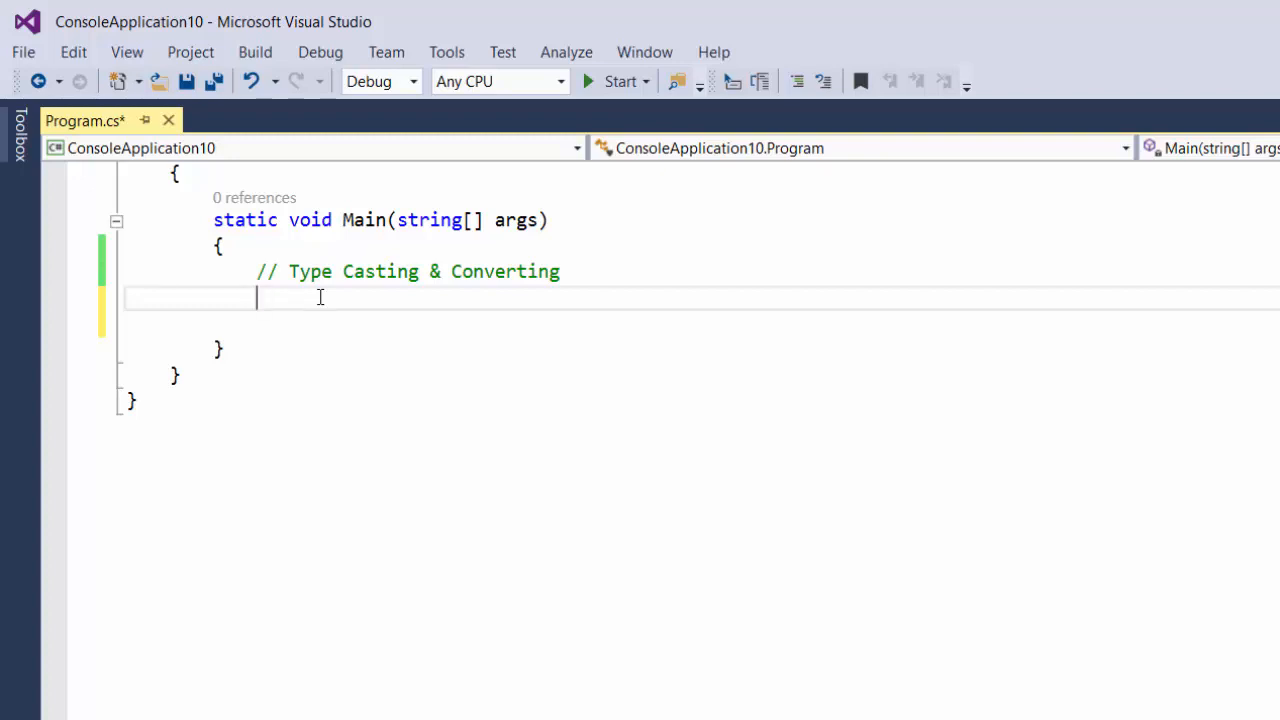
Declare a char variable C initialized to 'A' in Main
text(char C)
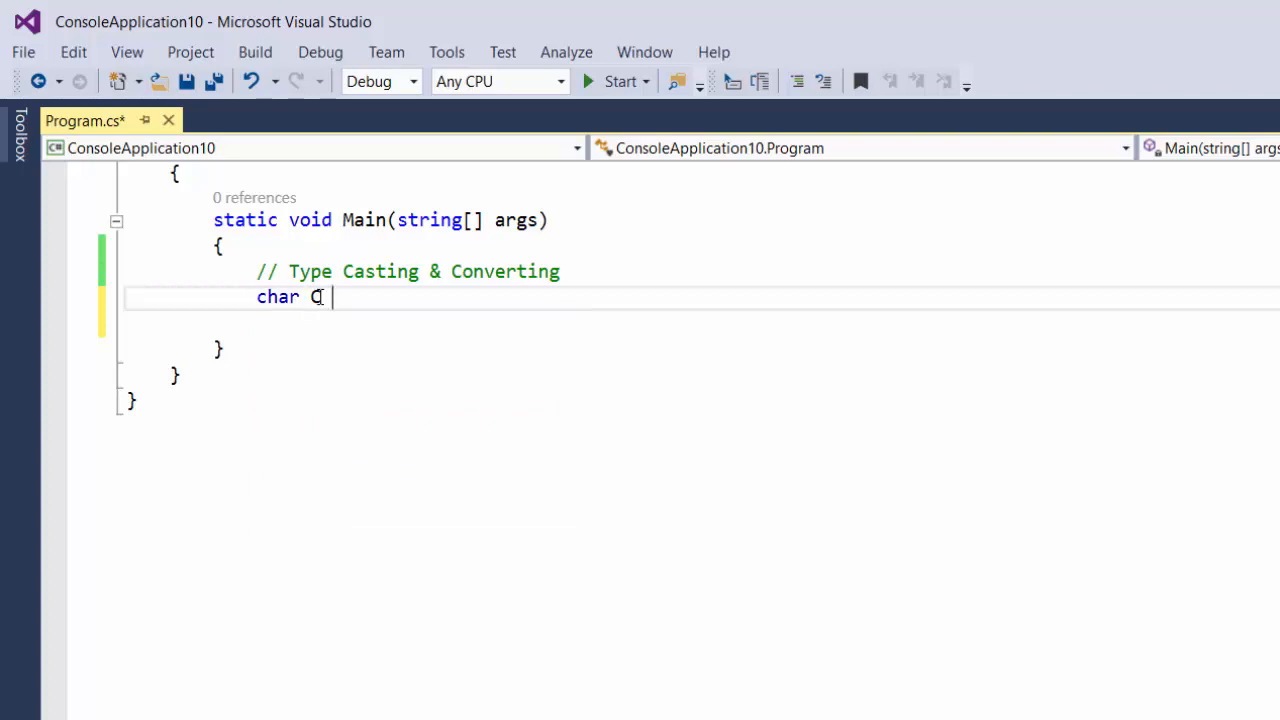
text(= '')
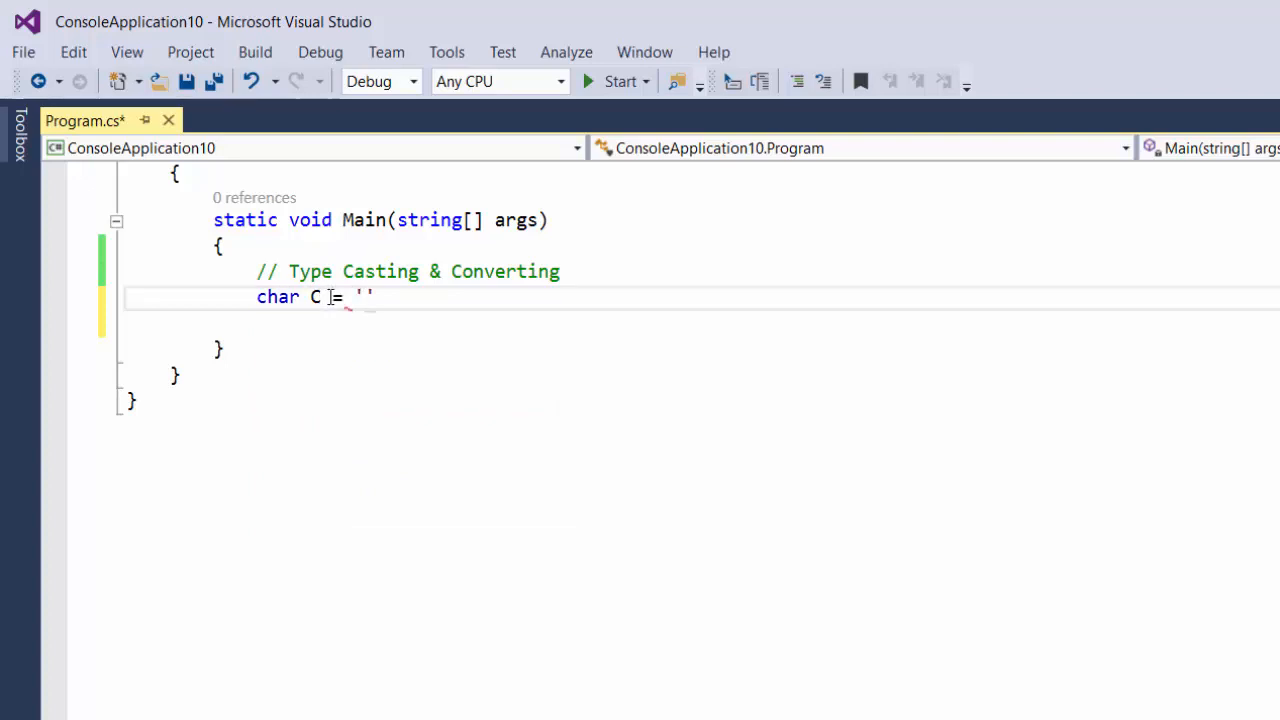
text(A)
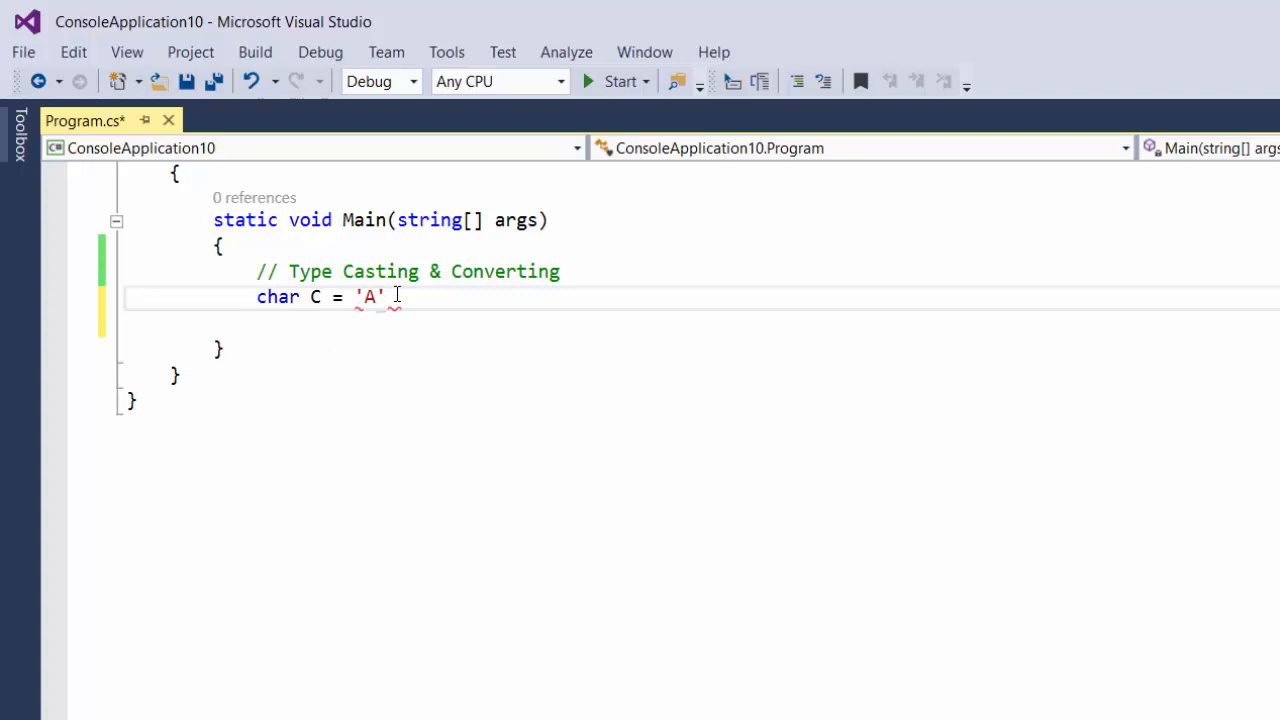
text(;)
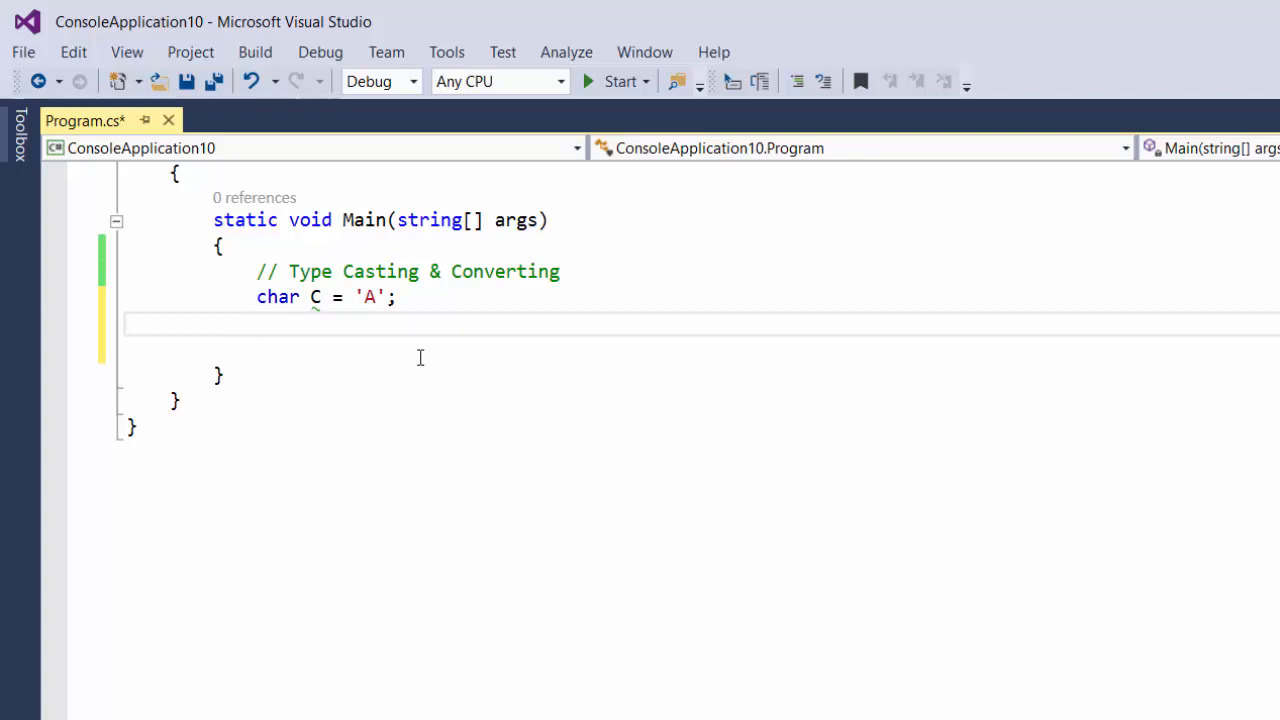
Print C with Console.WriteLine(C), completing names via IntelliSense
text(C)
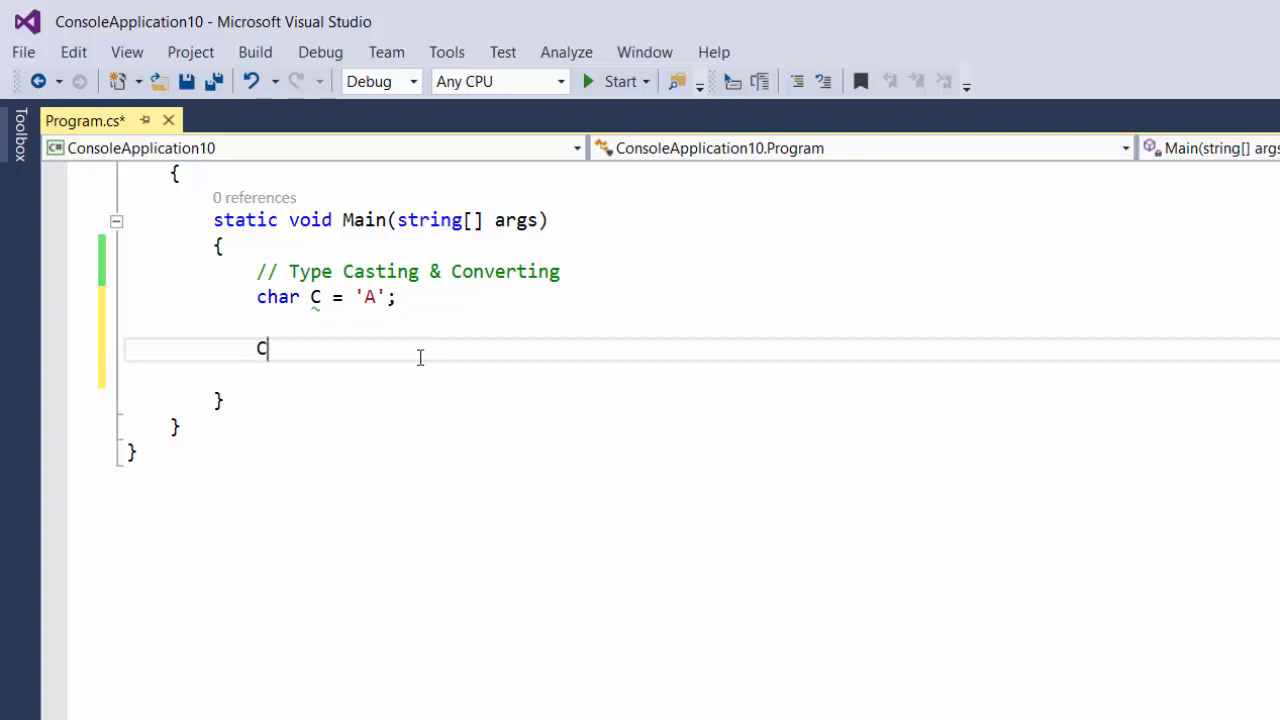
text(onsole.Write)
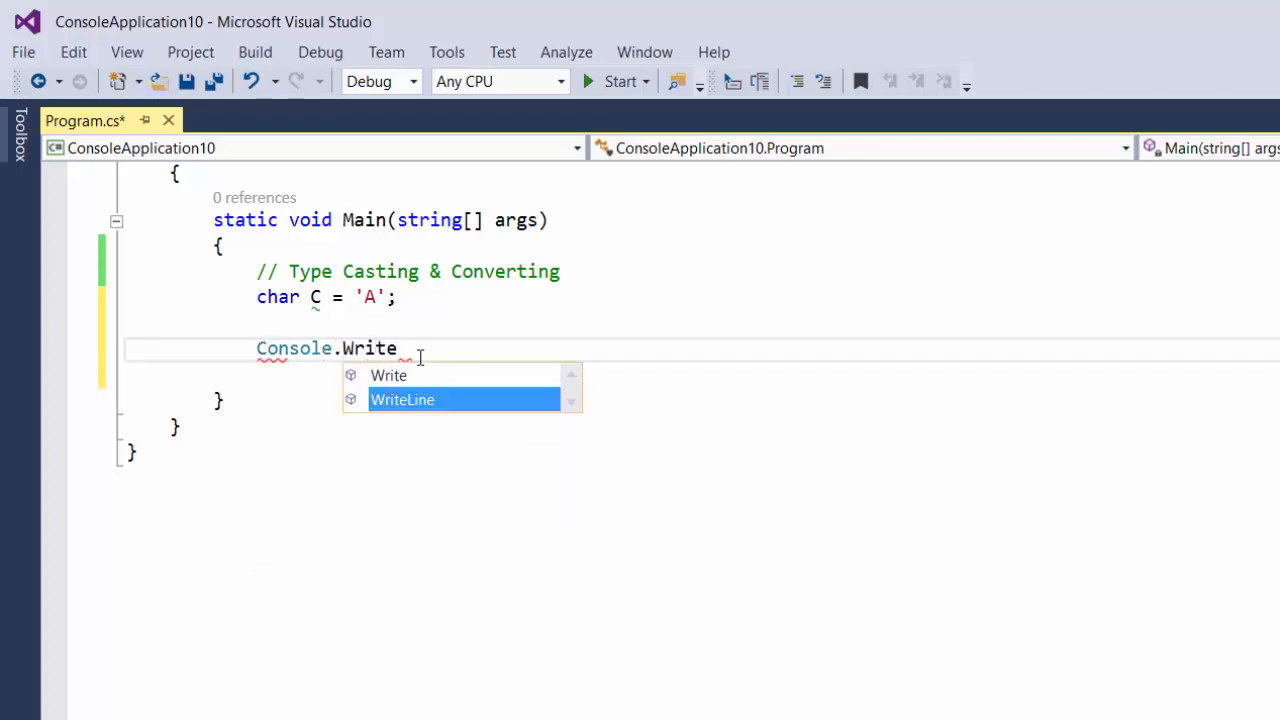
text(Line(C)
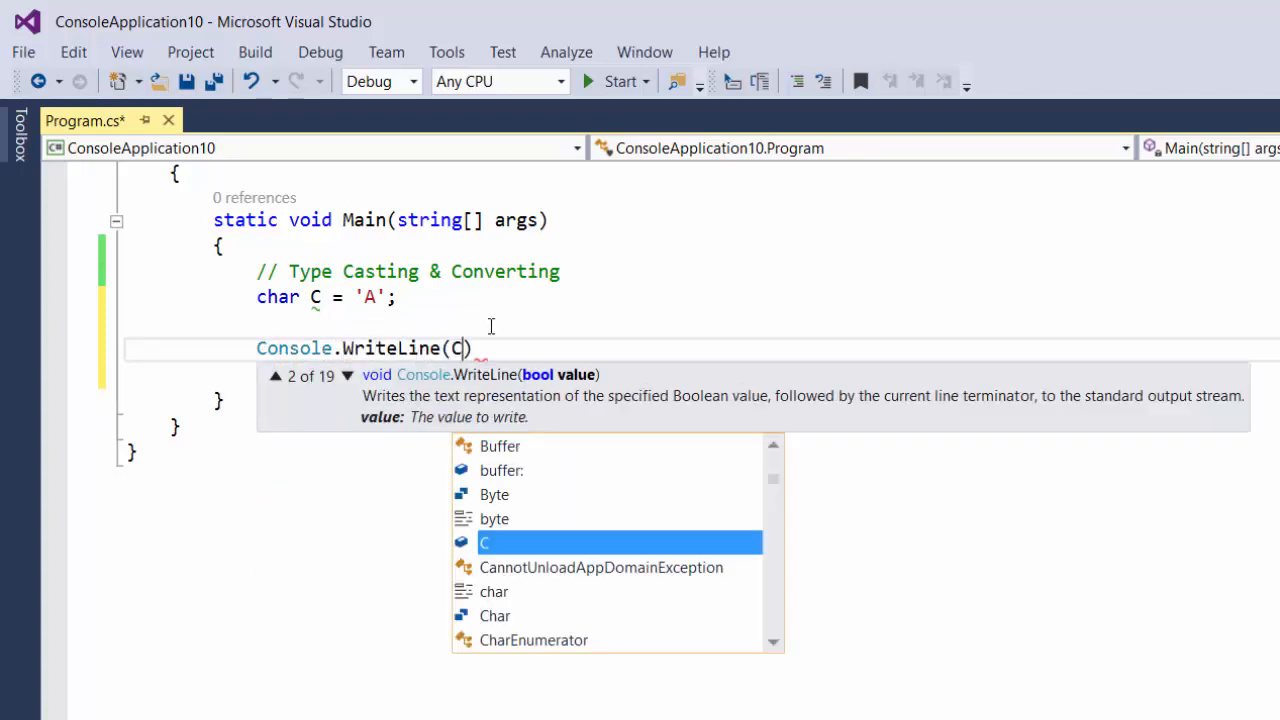
text(;)
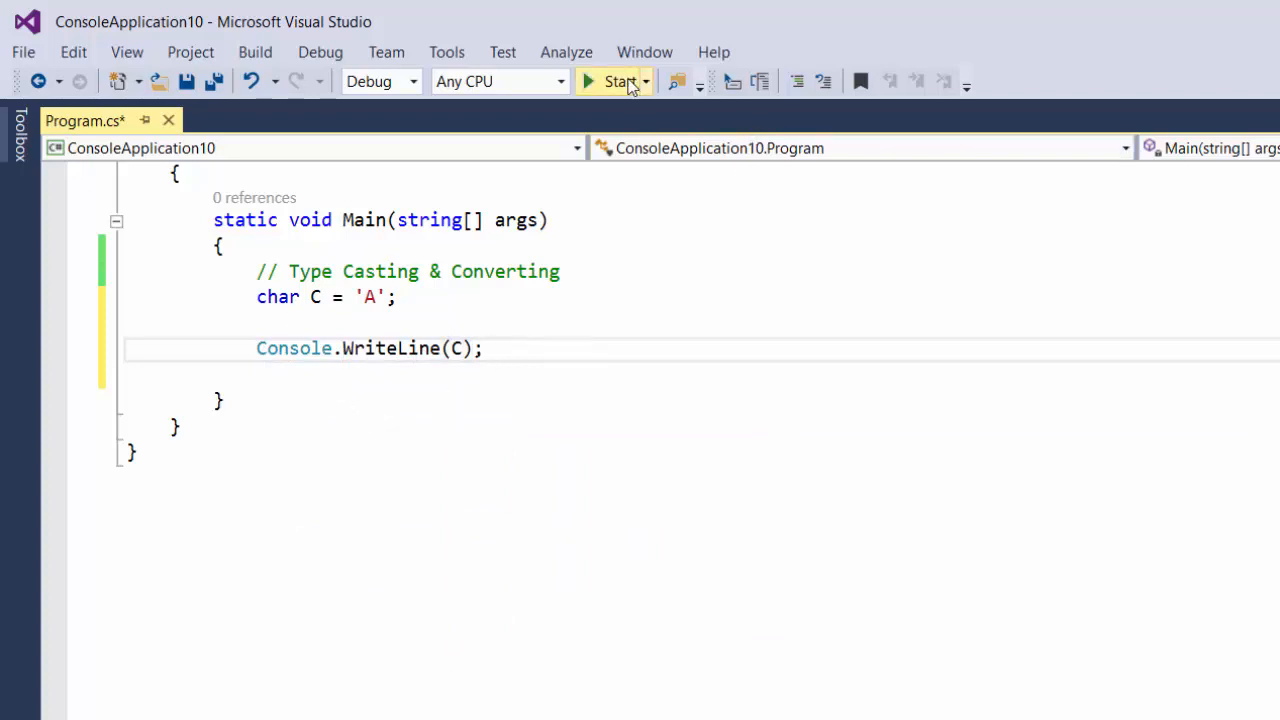
Run the program to see A printed, then start a blank line after WriteLine(C) for ReadLine
click(612, 80)
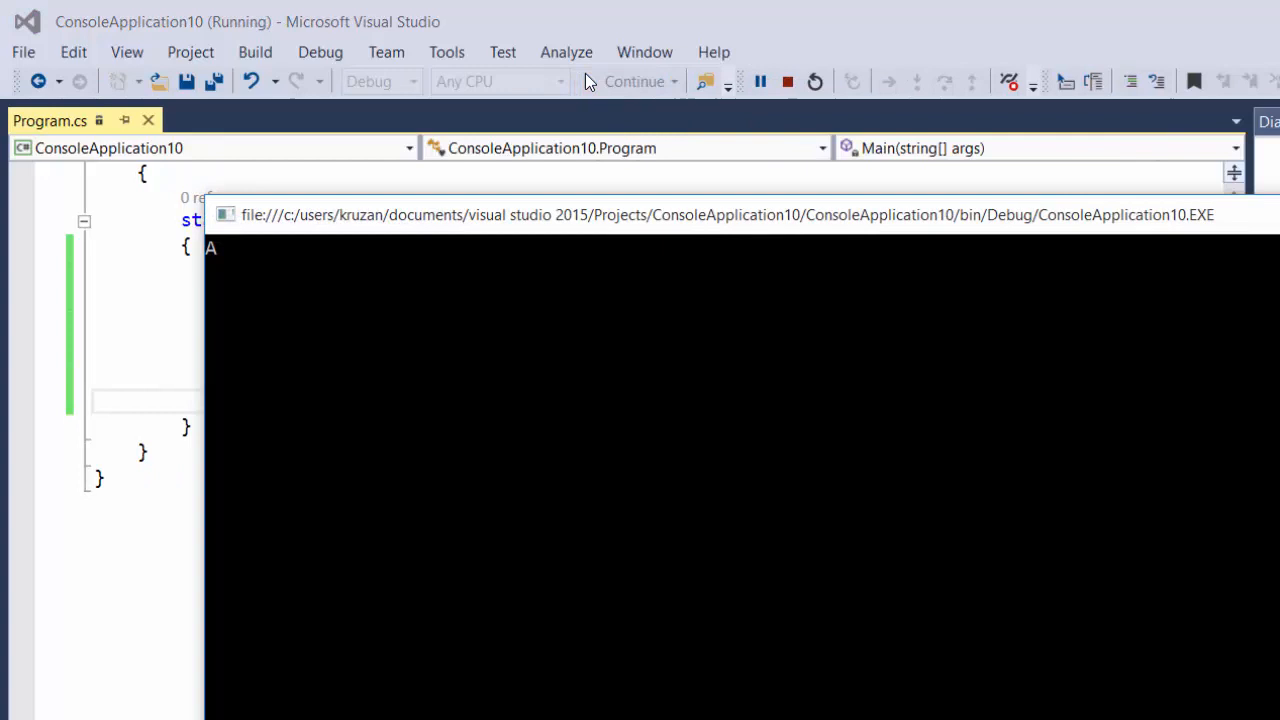
mouse_move(222, 248)
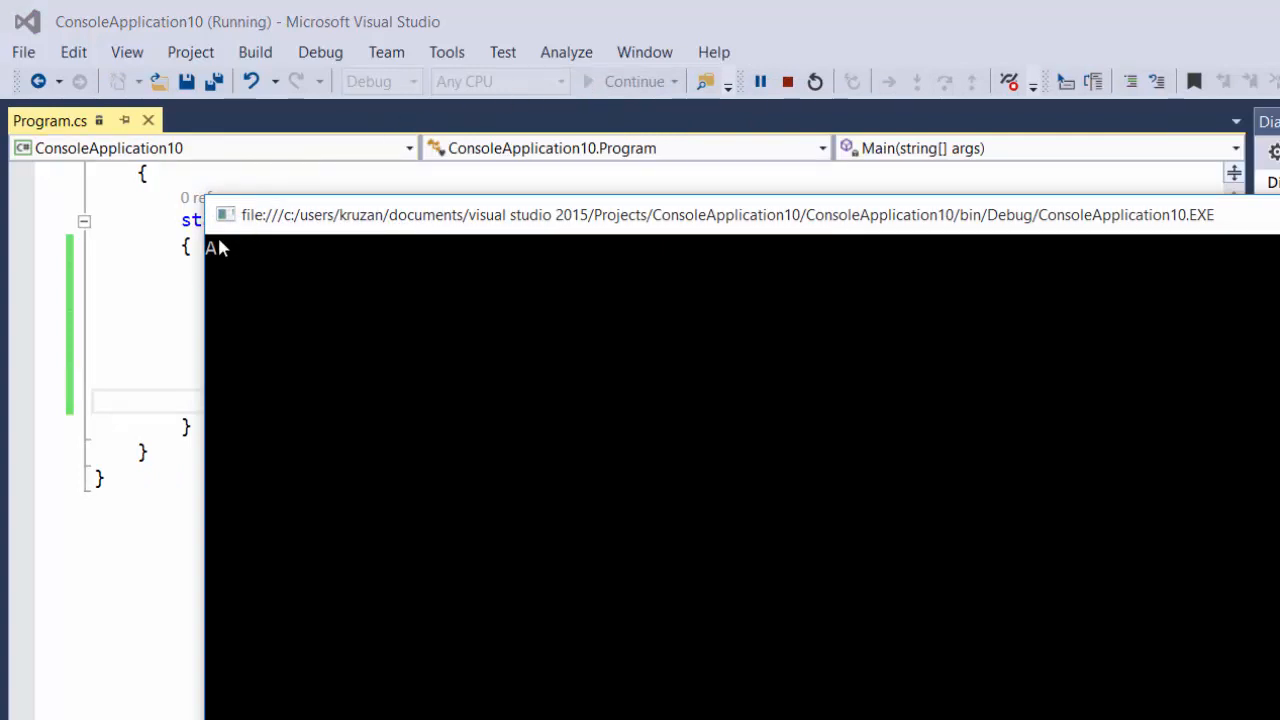
click(782, 80)
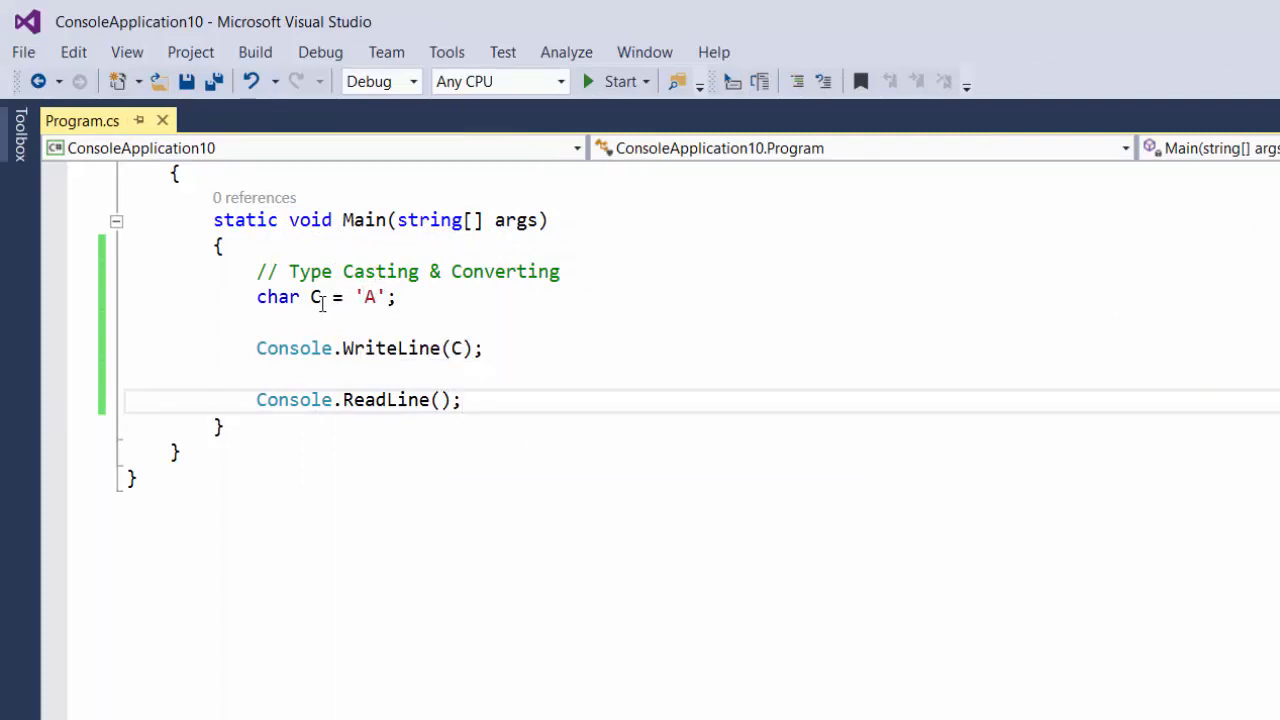
mouse_move(316, 296)
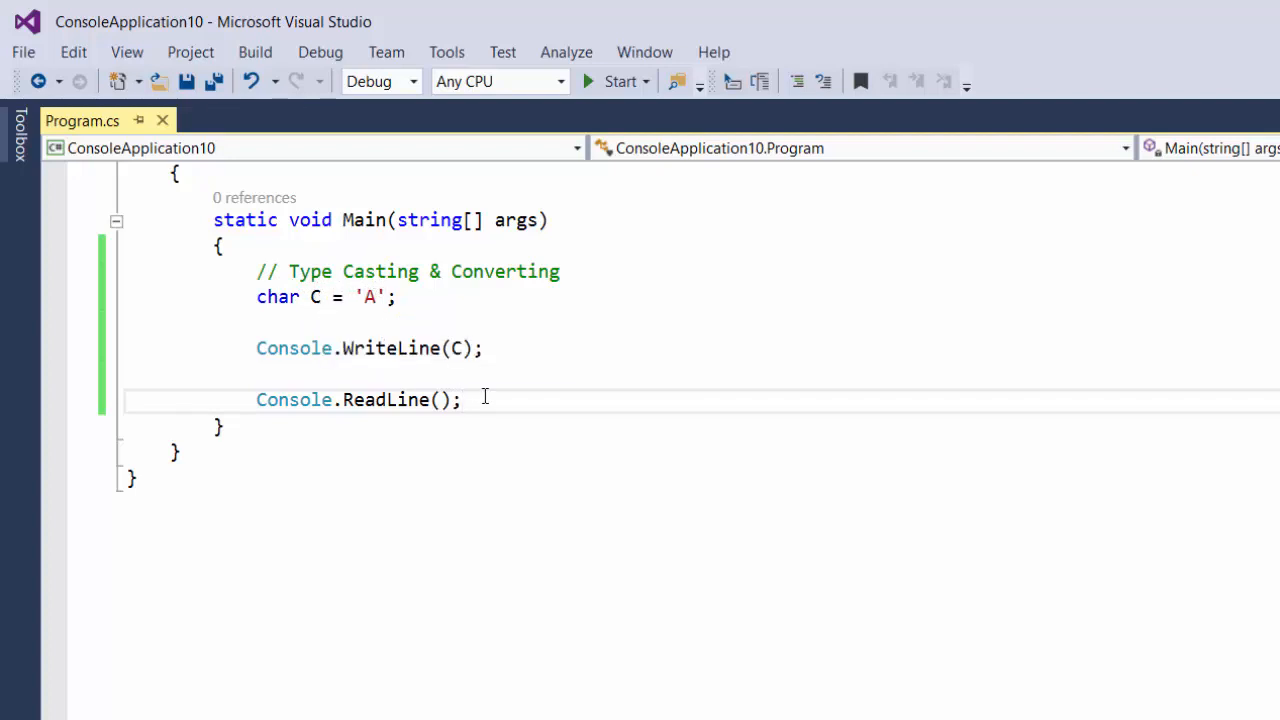
mouse_move(492, 388)
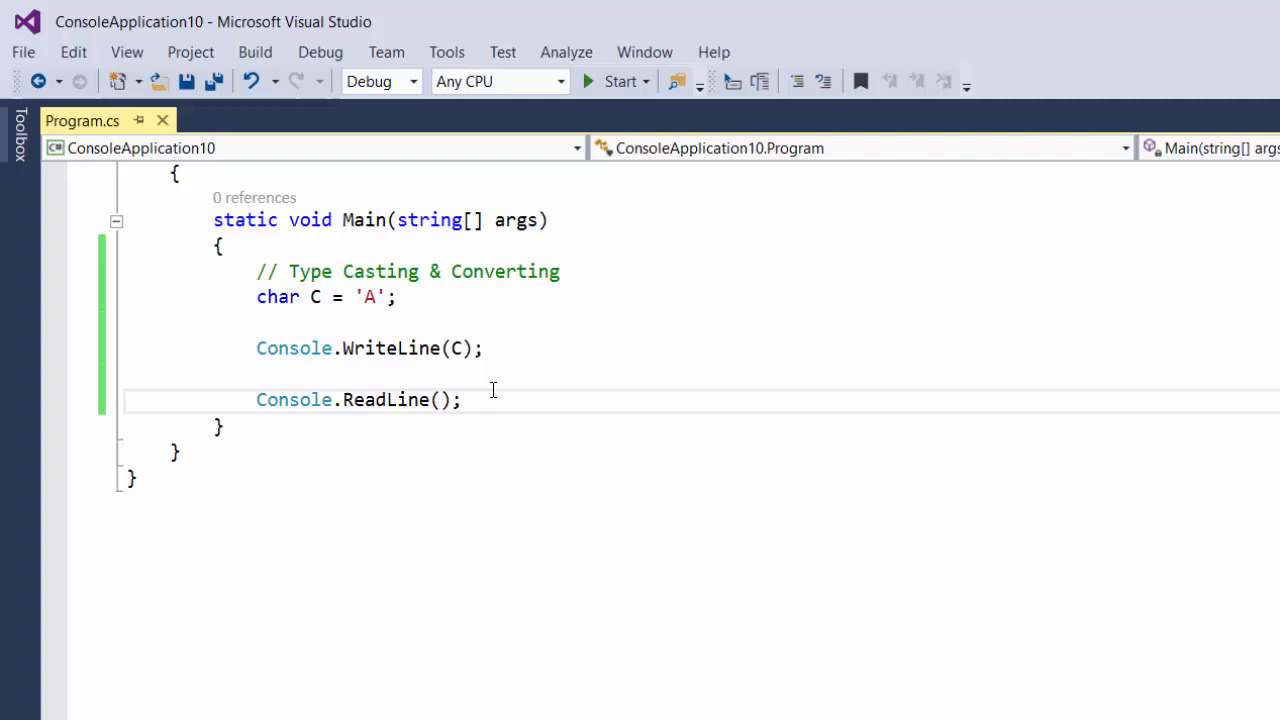
click(492, 348)
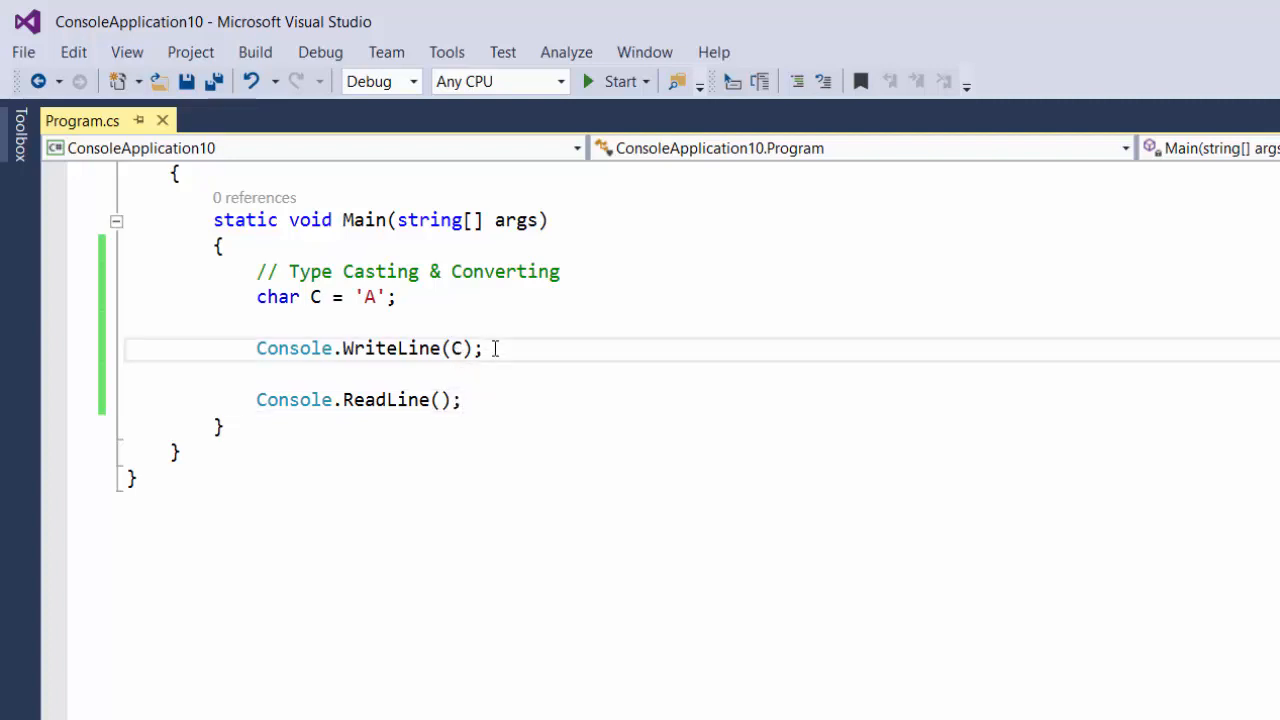
key(Enter)
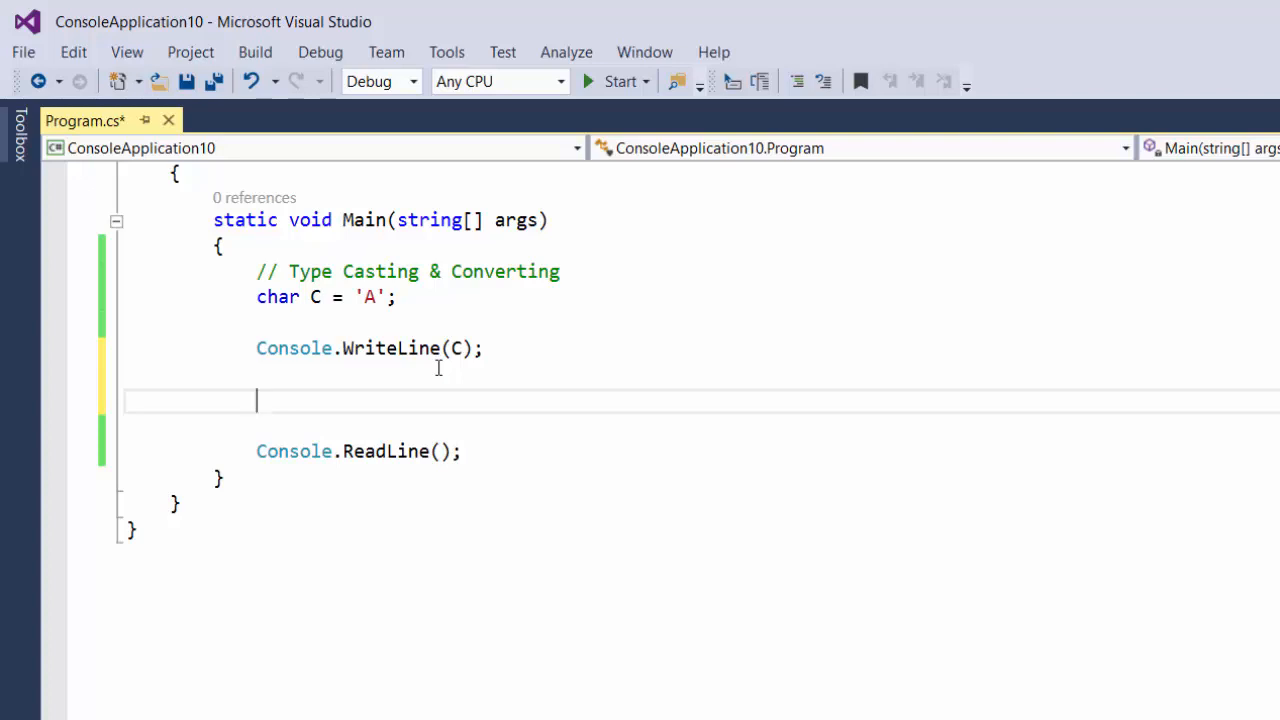
Add byte B = (byte)C; casting the character C to a byte
text(byte)
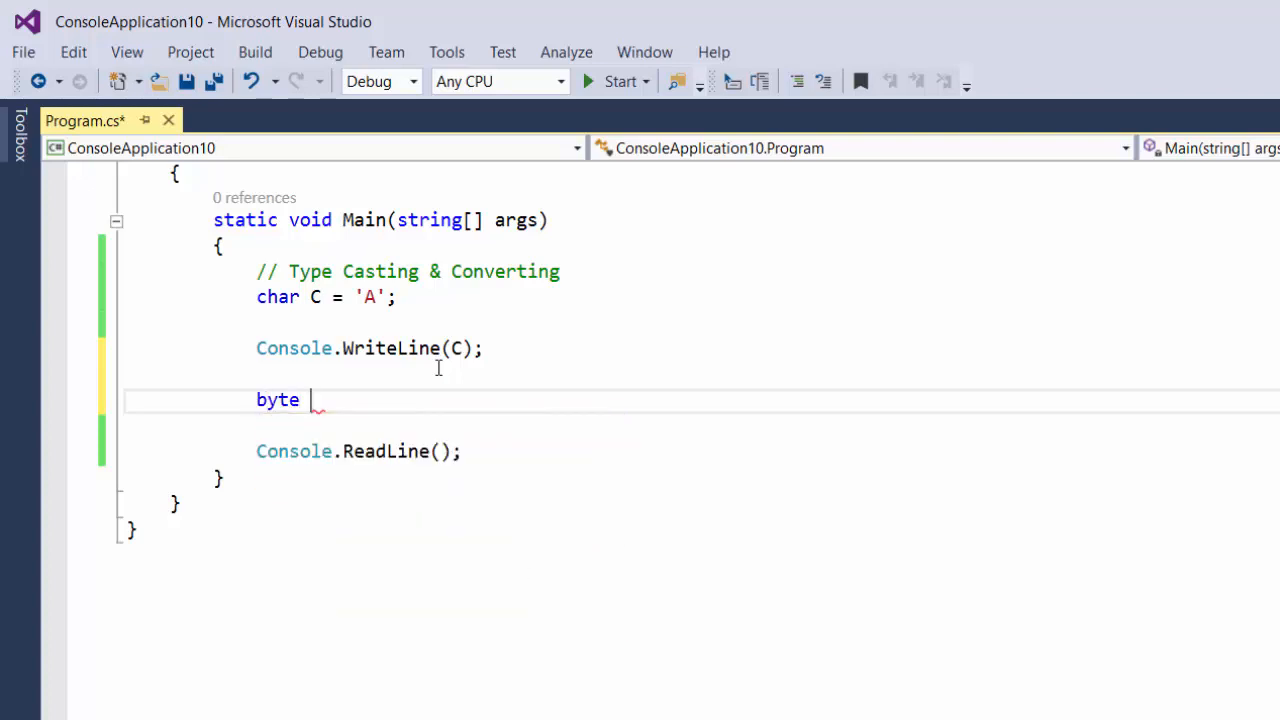
text(B =)
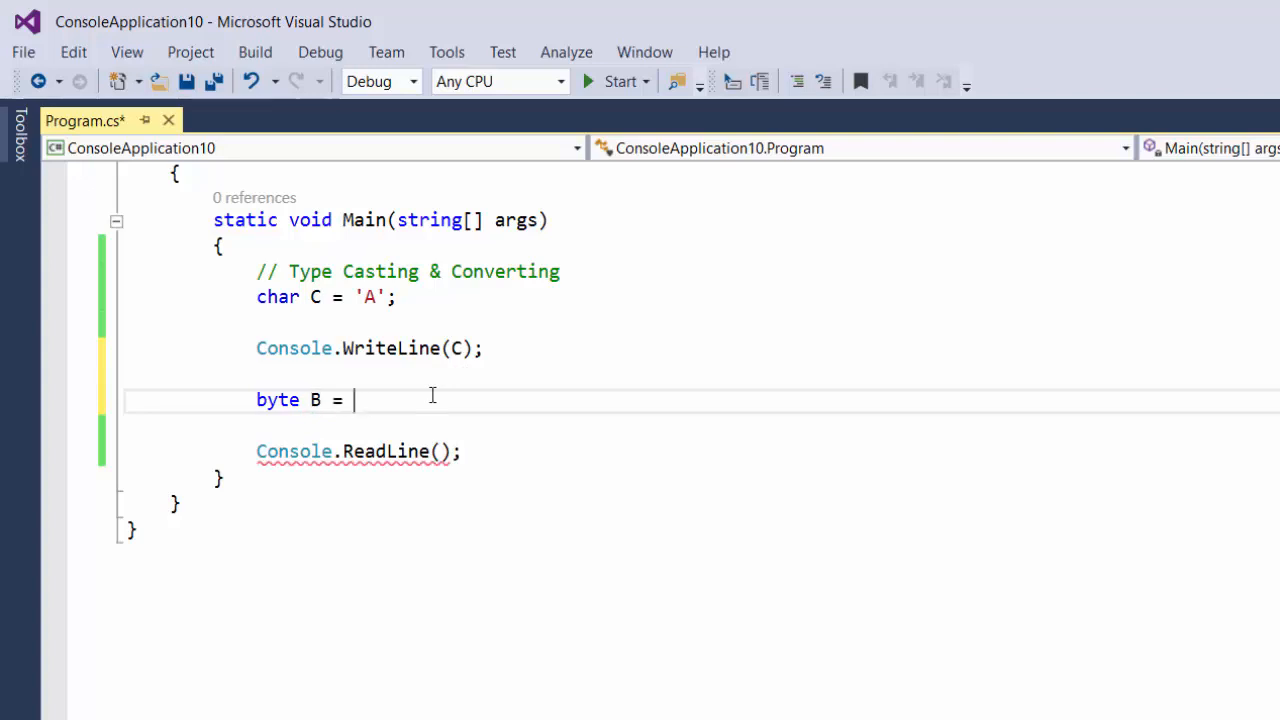
text(C;)
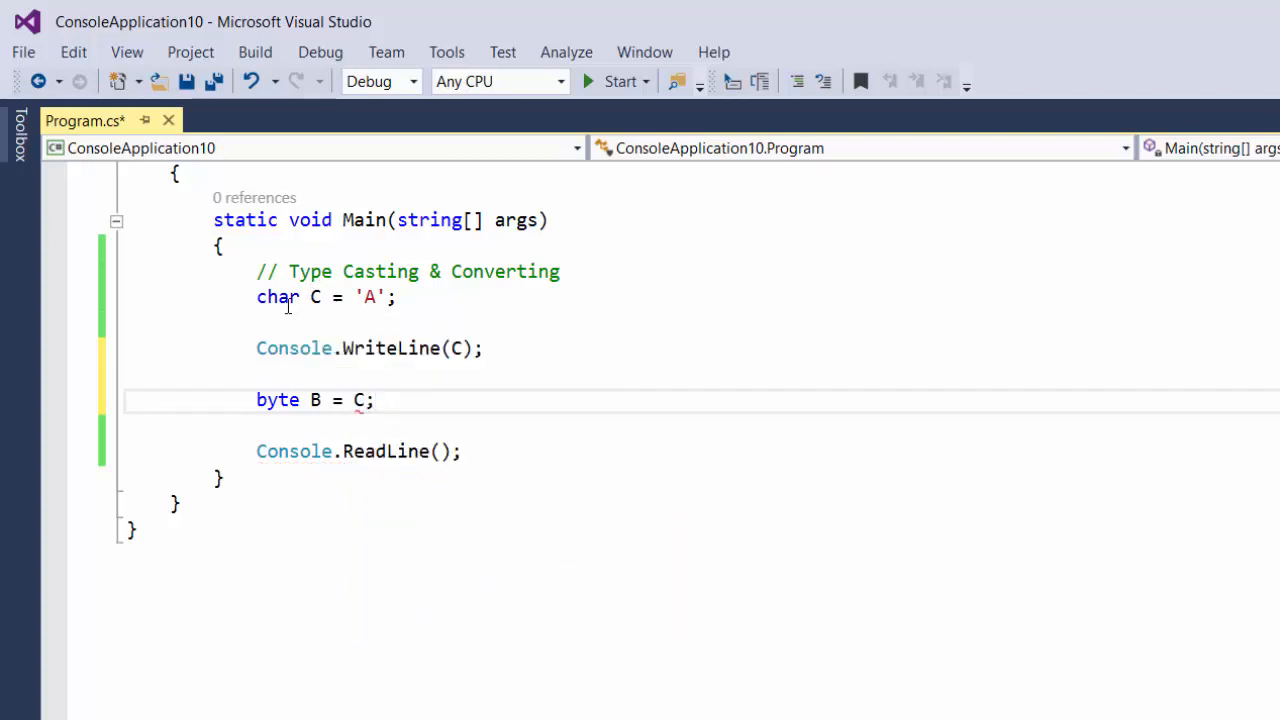
mouse_move(360, 400)
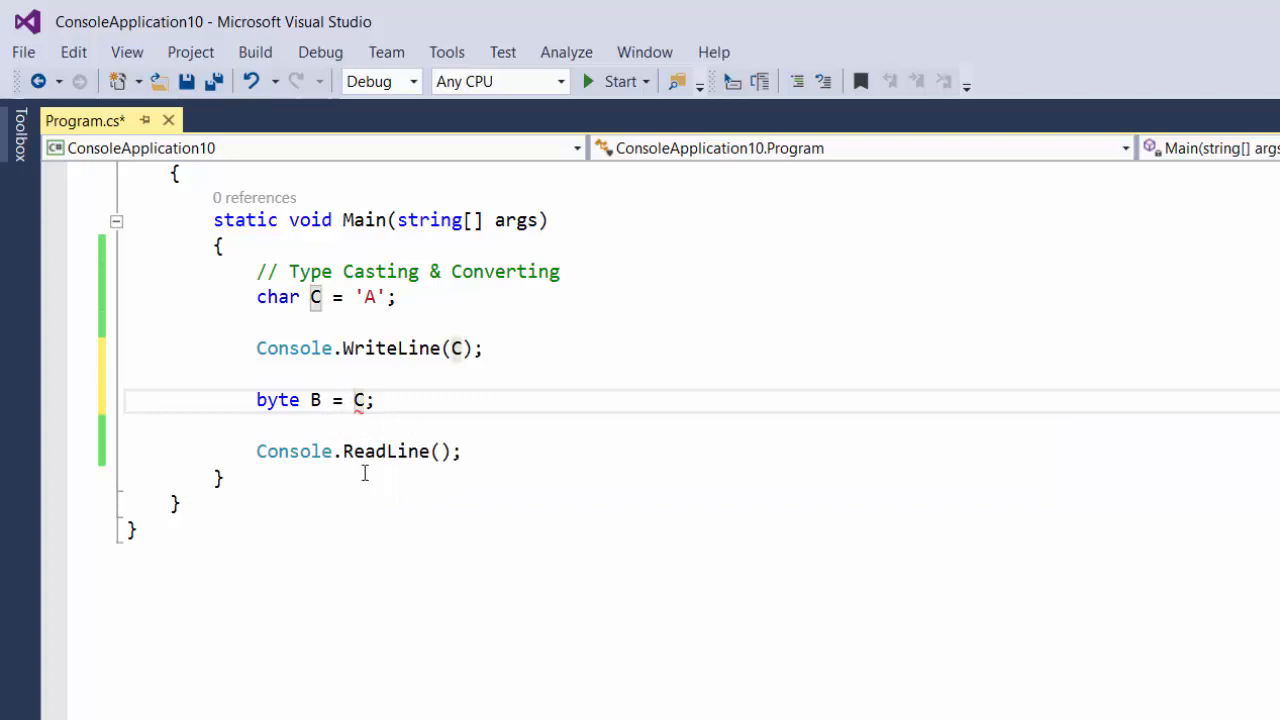
text((by)
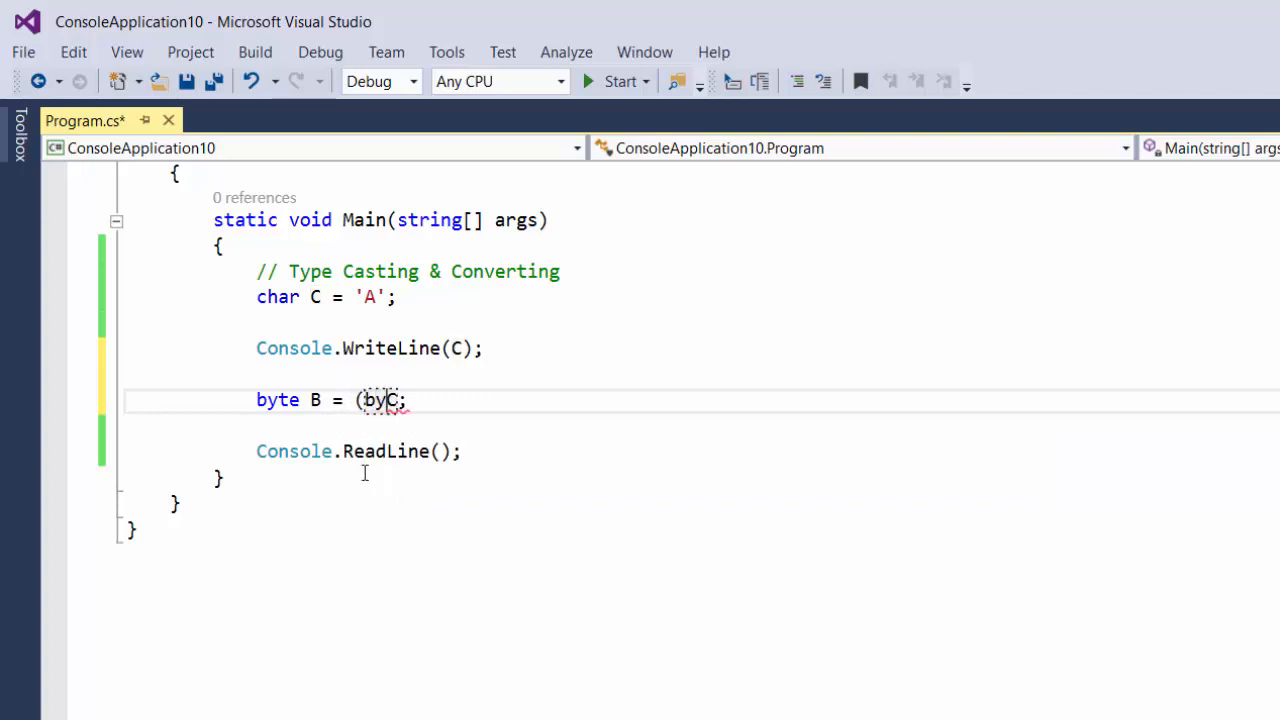
text(te))
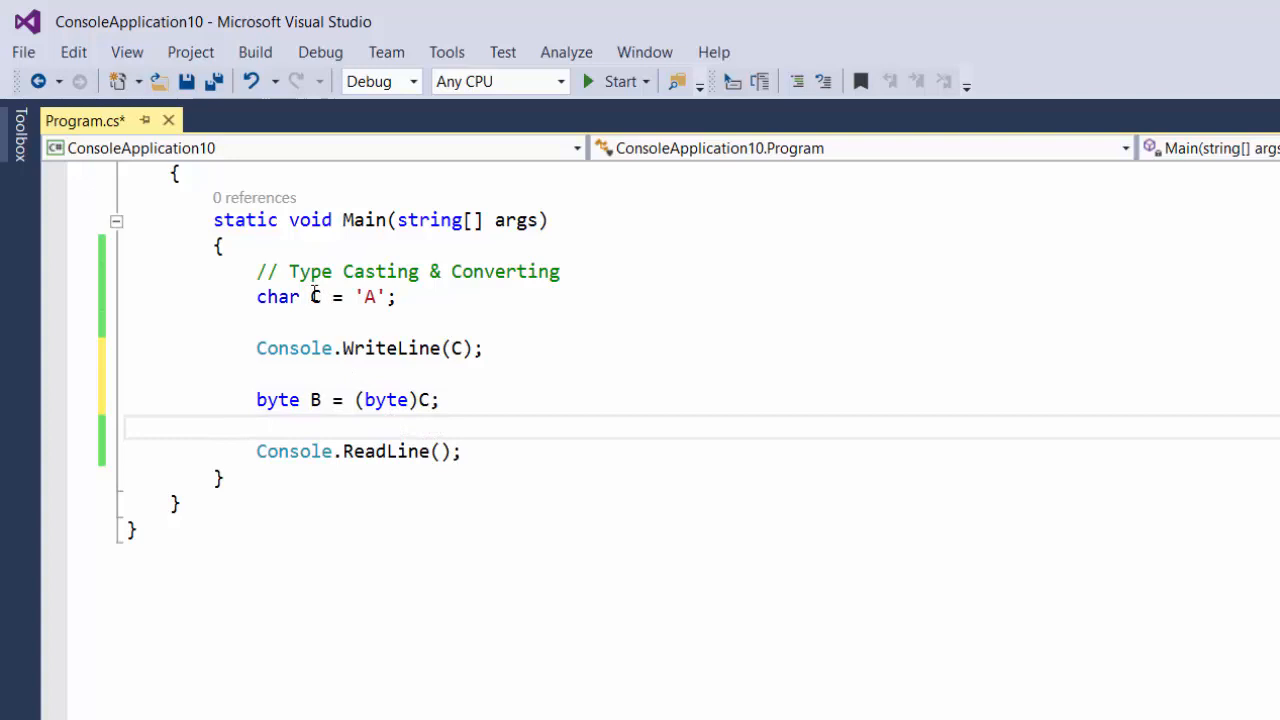
mouse_move(278, 296)
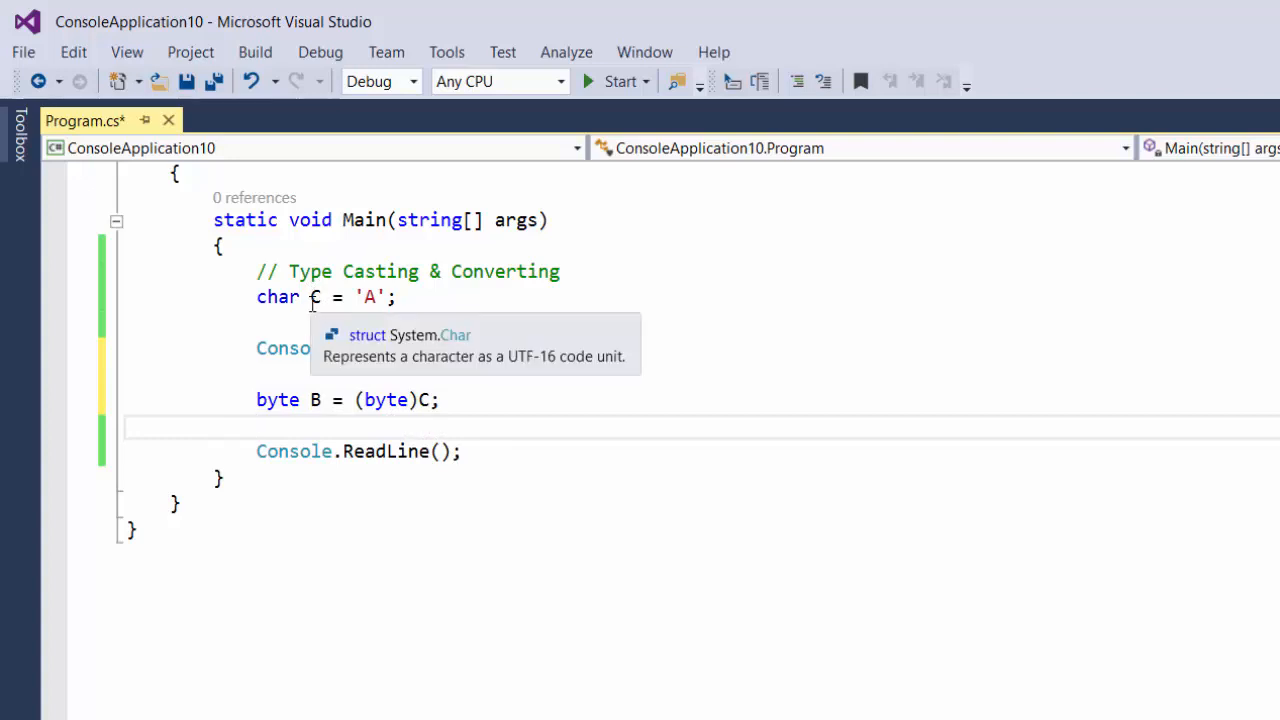
mouse_move(316, 300)
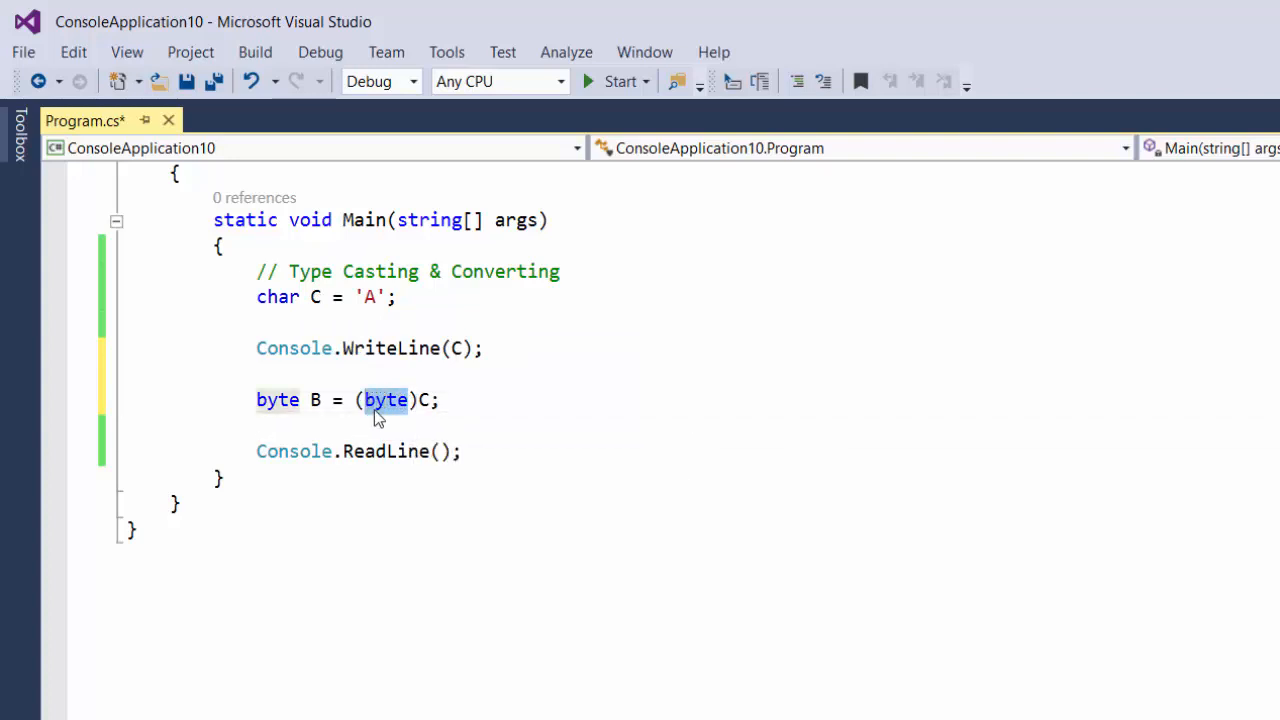
mouse_move(386, 400)
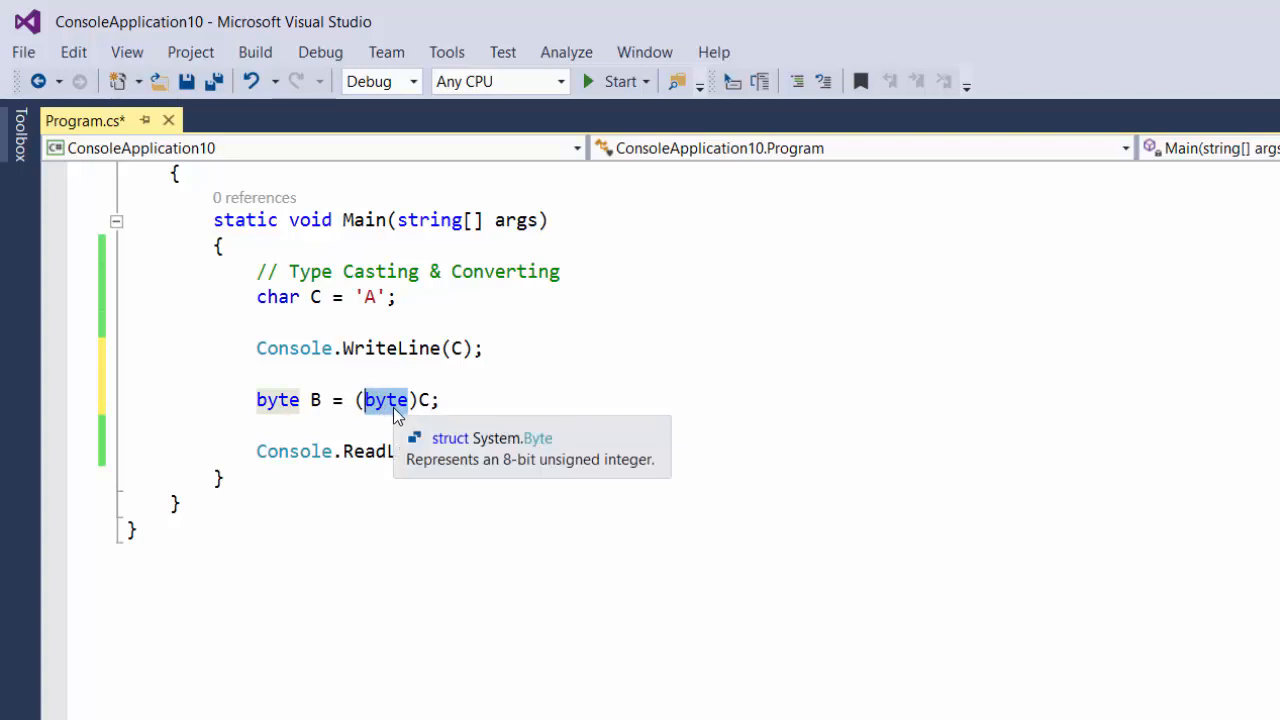
mouse_move(370, 296)
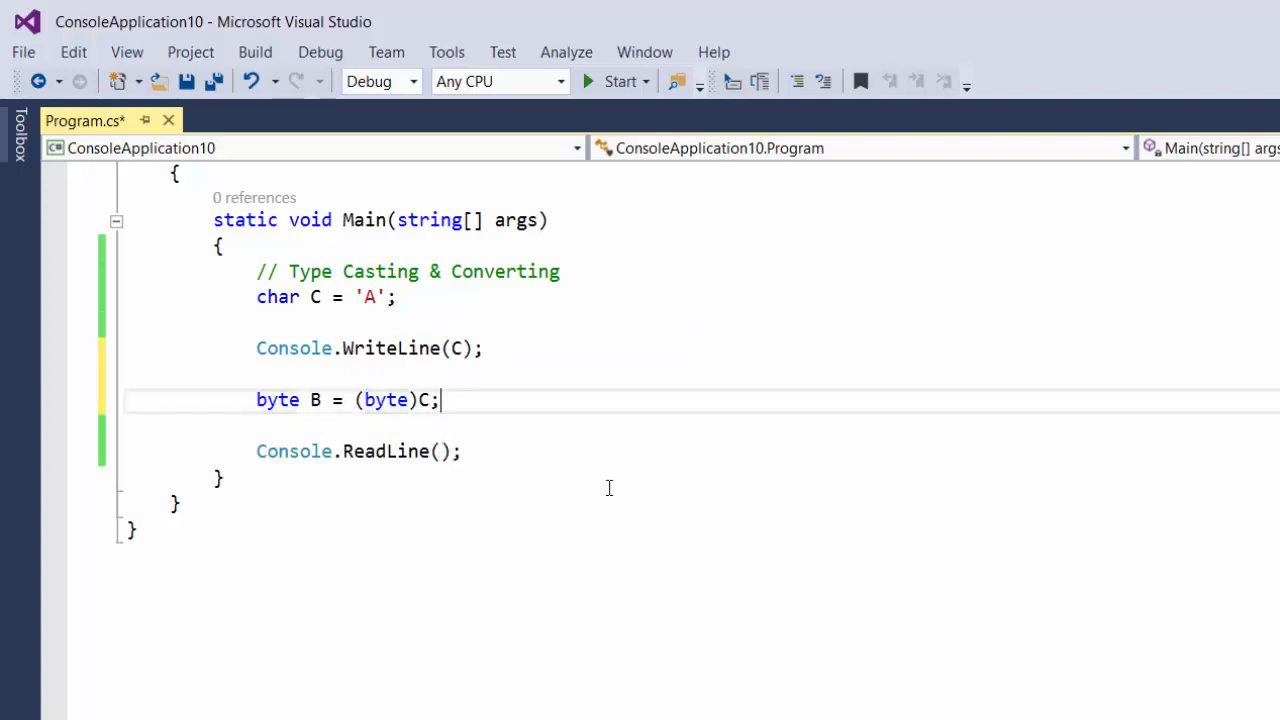
Add Console.WriteLine(B); and run the program, printing A and 65
text(Consol)
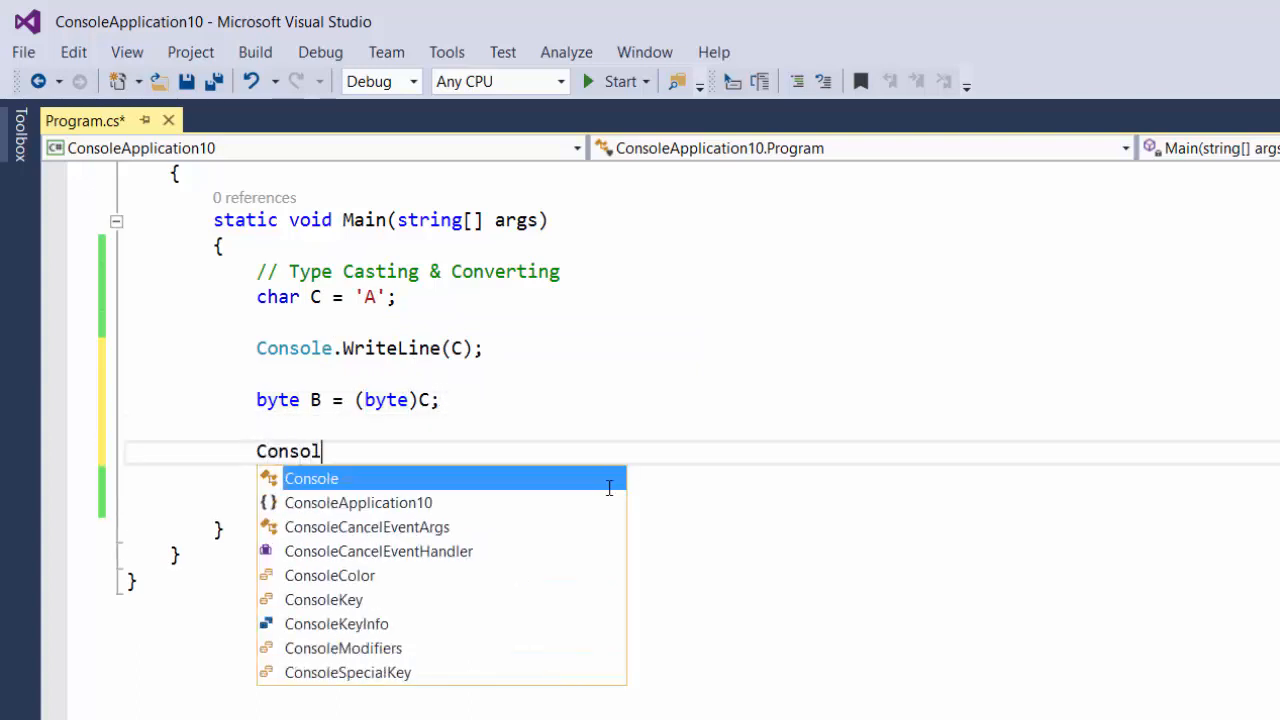
text(e.WriteLine)
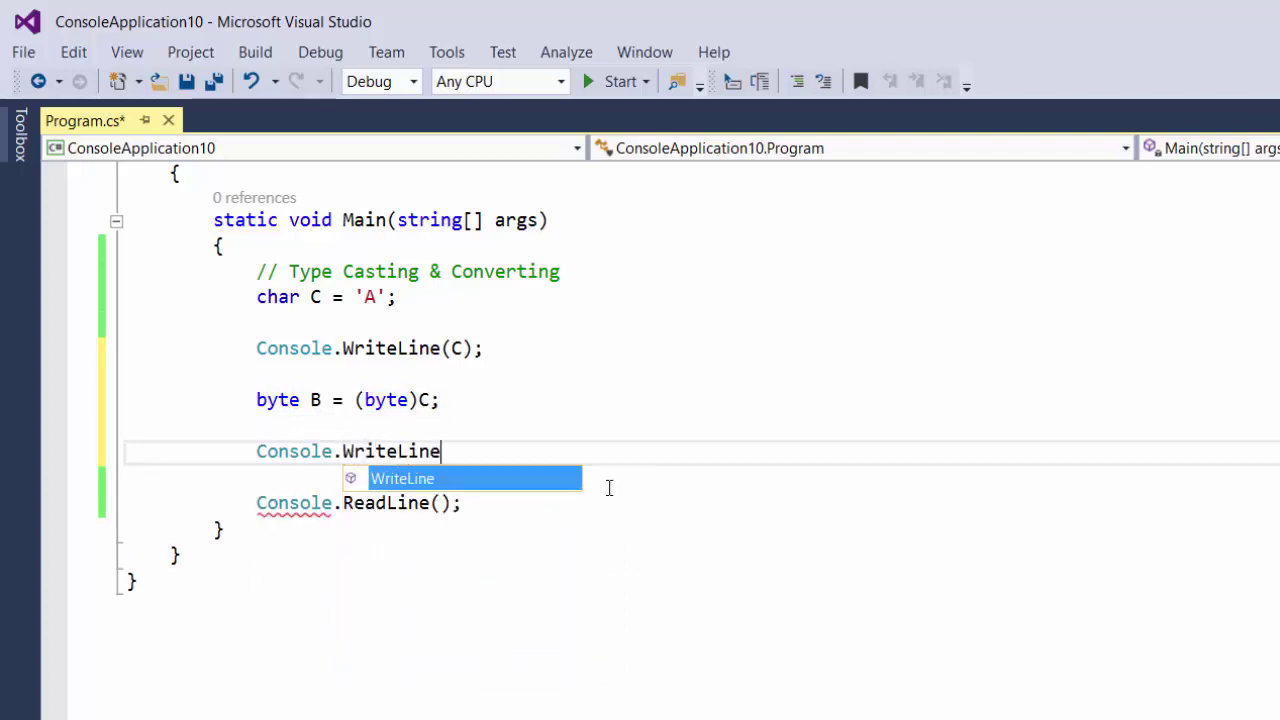
text((B);)
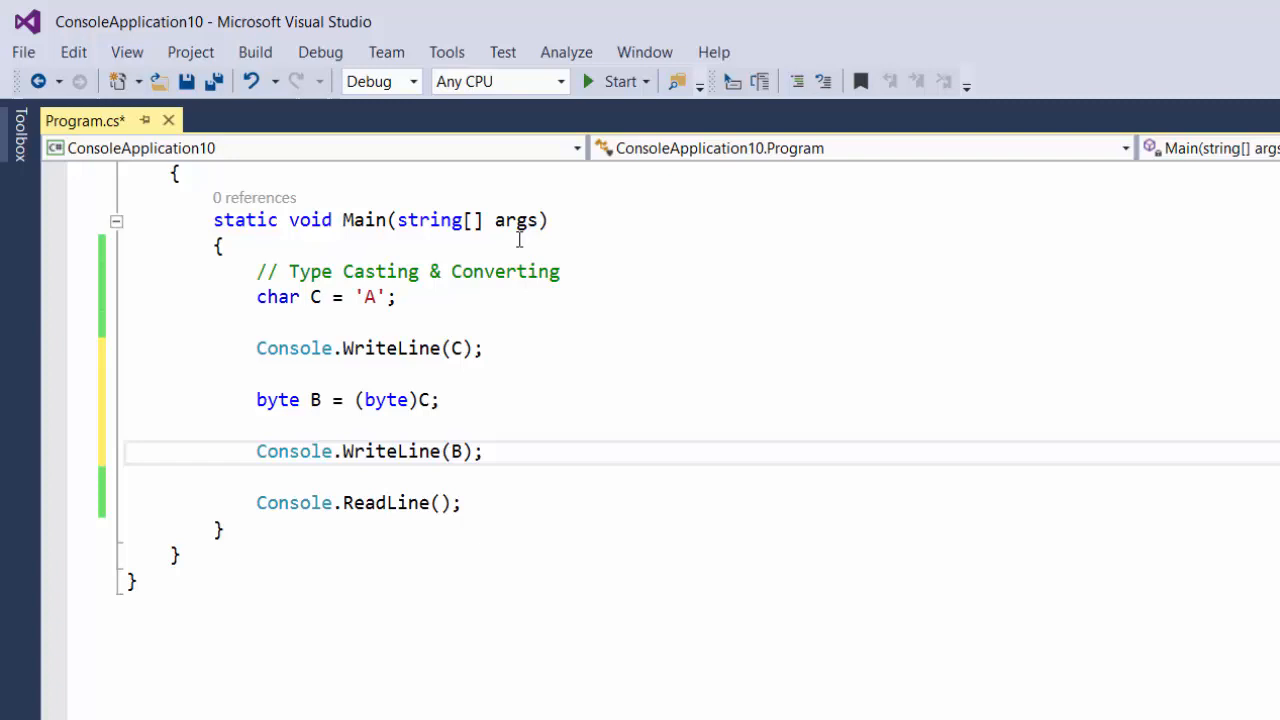
click(620, 80)
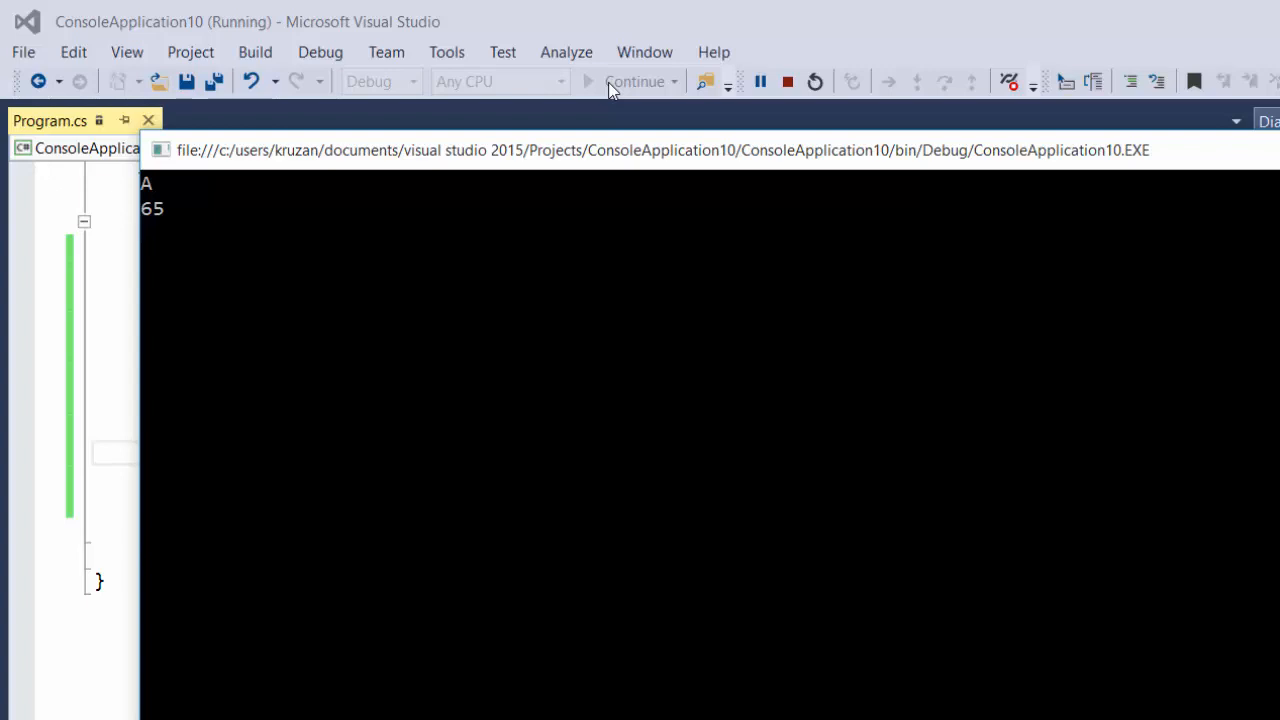
mouse_move(648, 8)
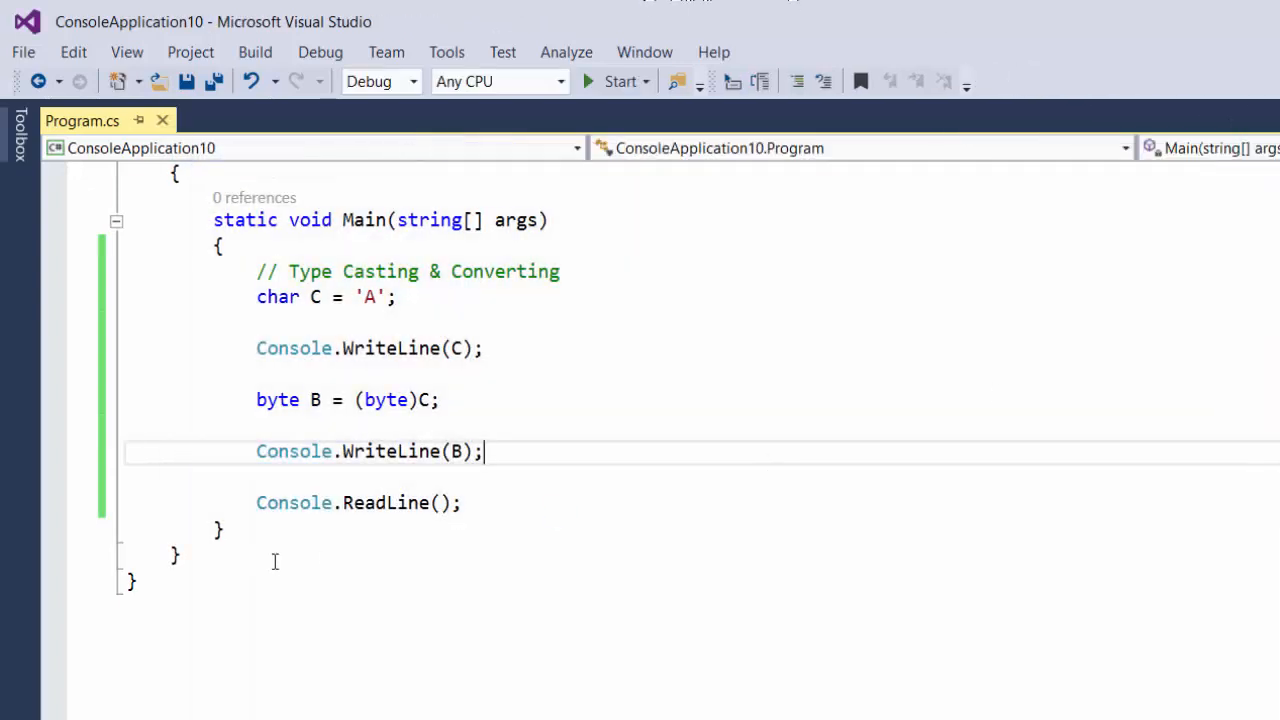
mouse_move(354, 400)
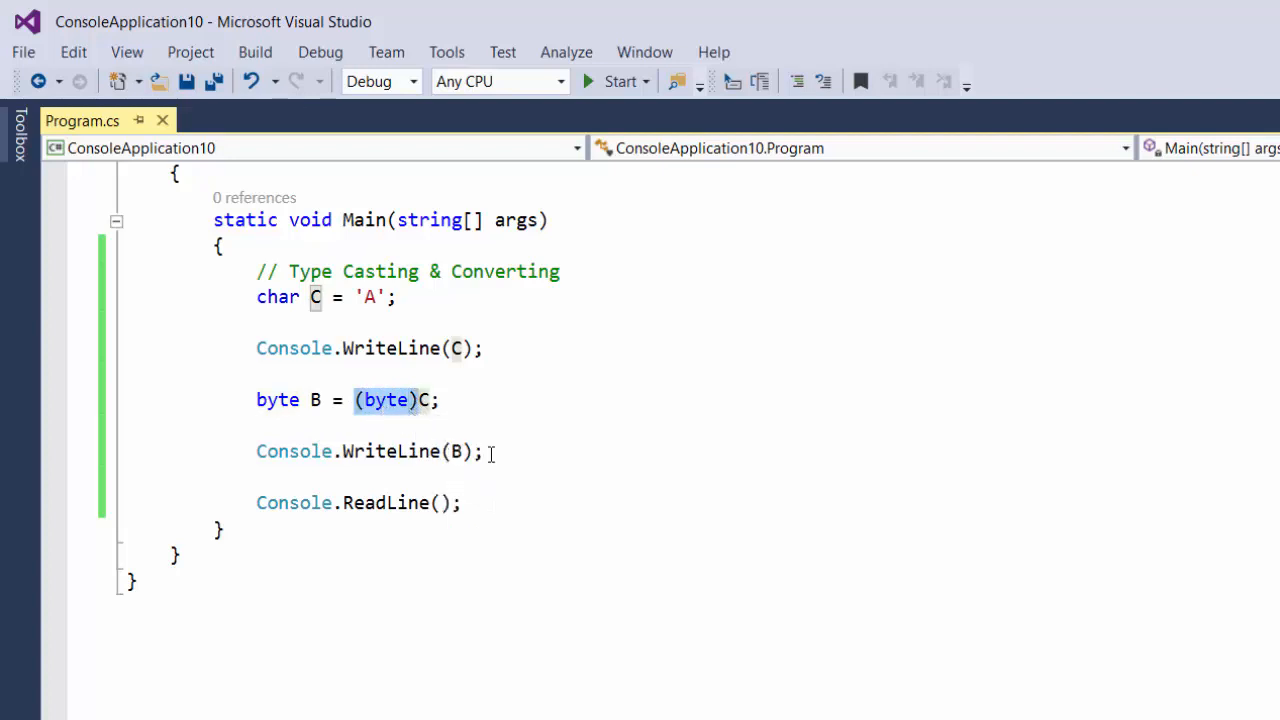
Set B to 122 and cast it back into C with C = (char)B;
key(Enter)
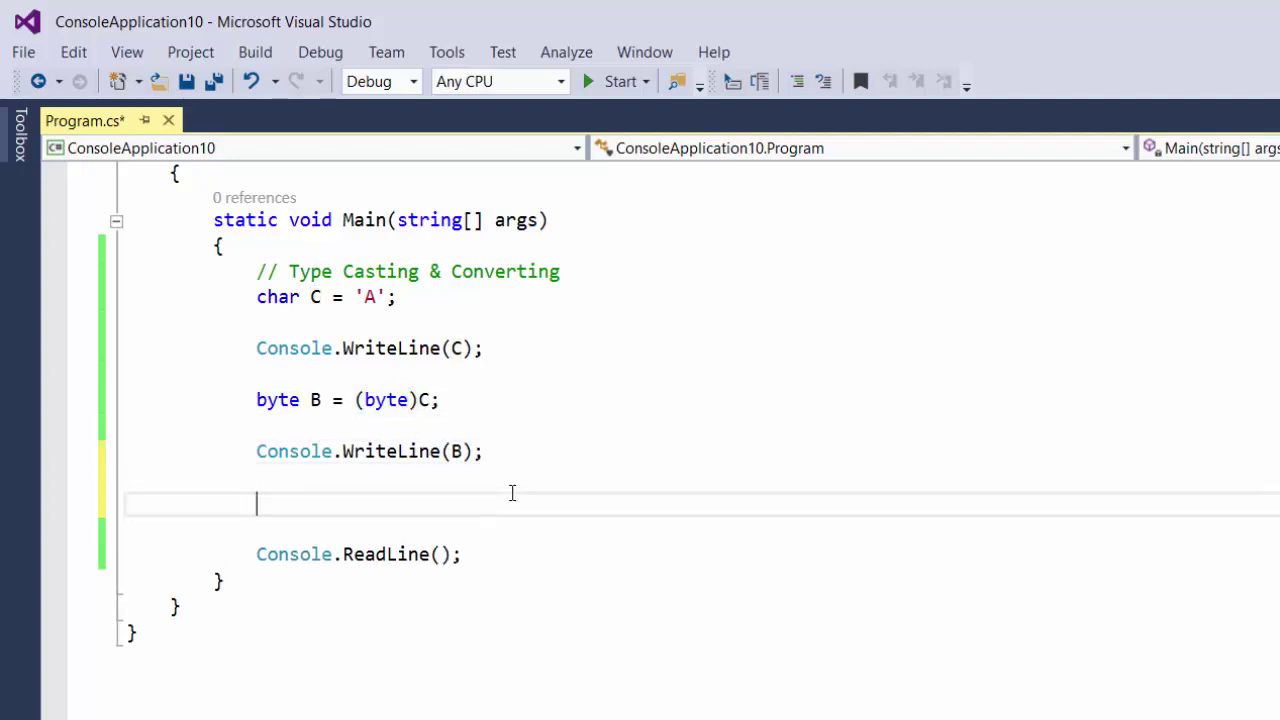
text(B = 1)
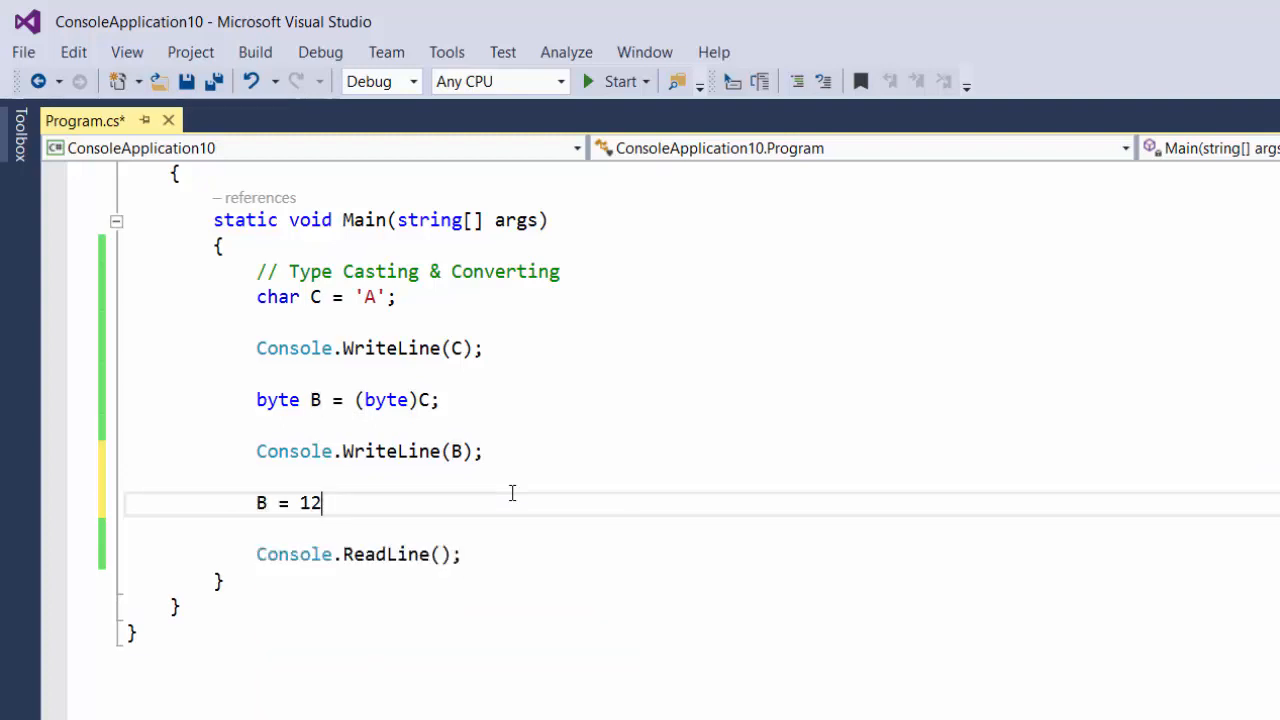
text(2;)
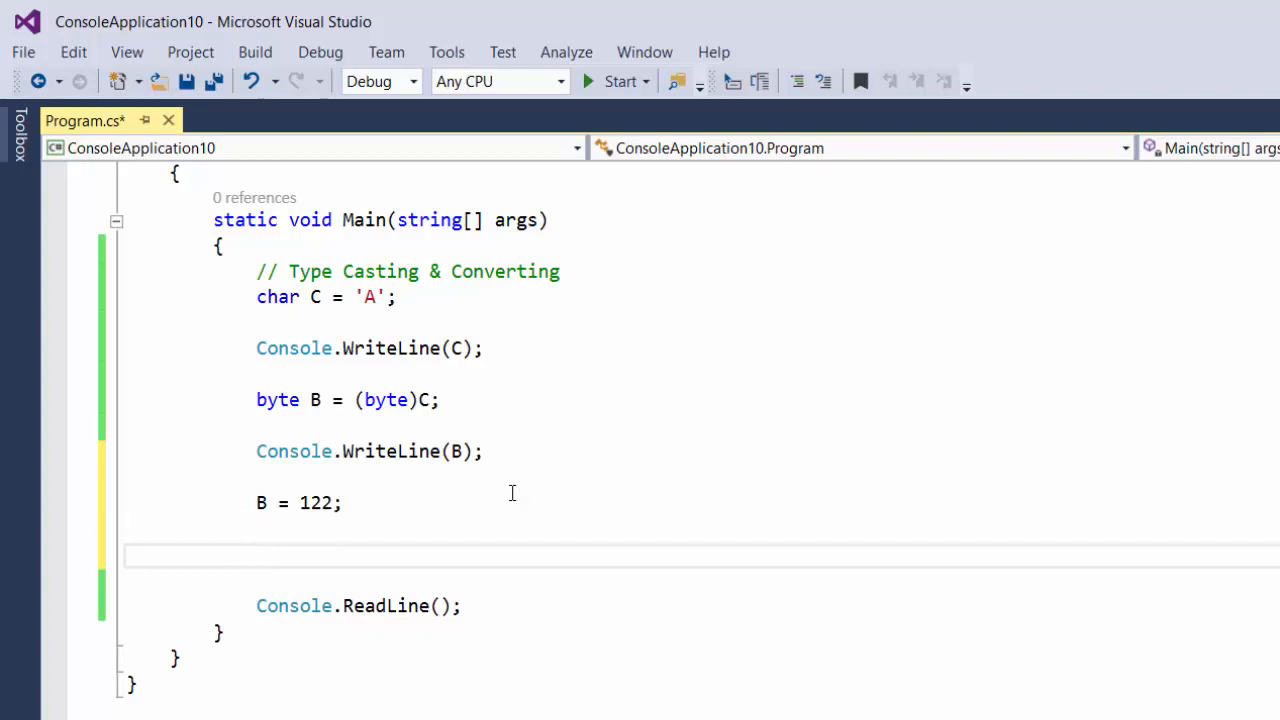
text(C = ()
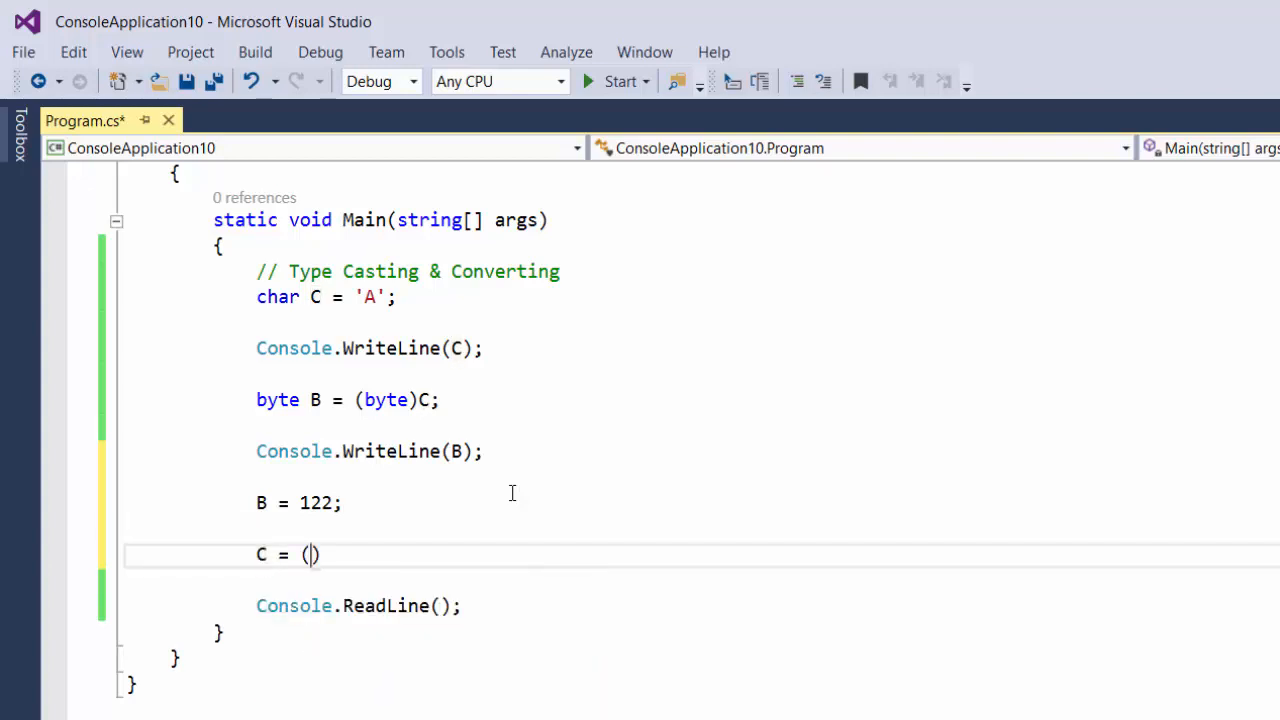
text(char)
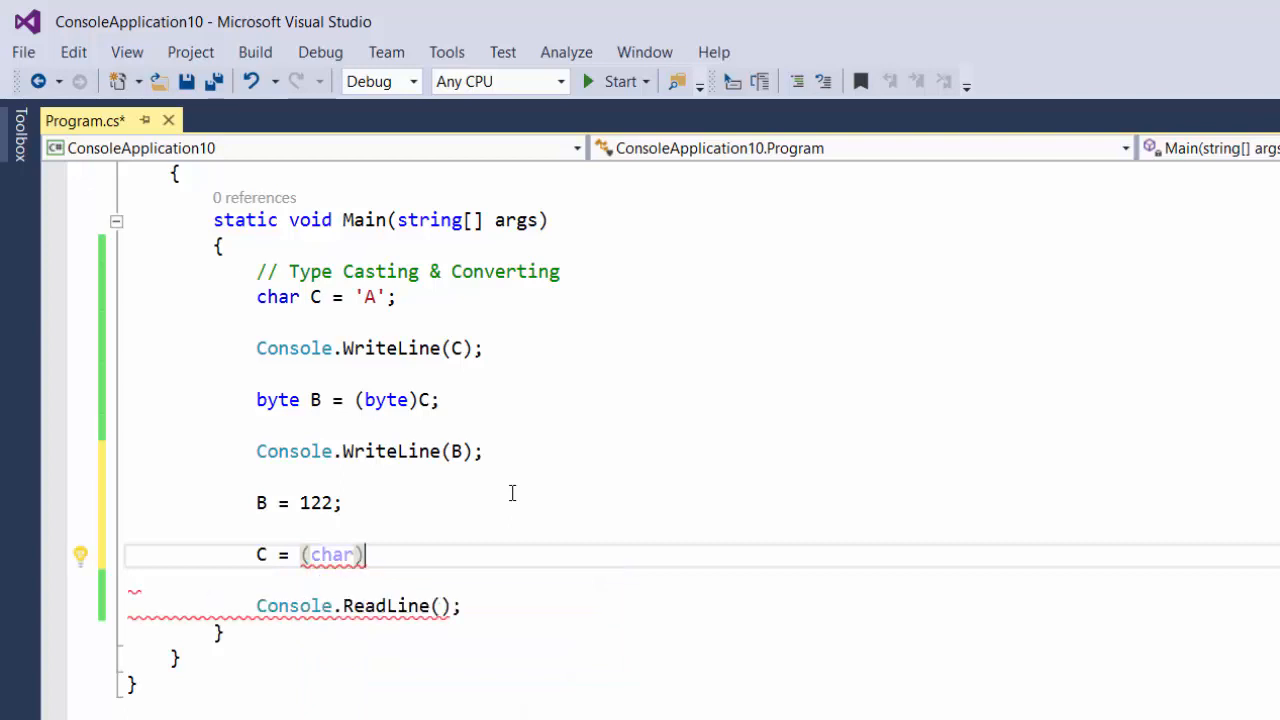
text(B;)
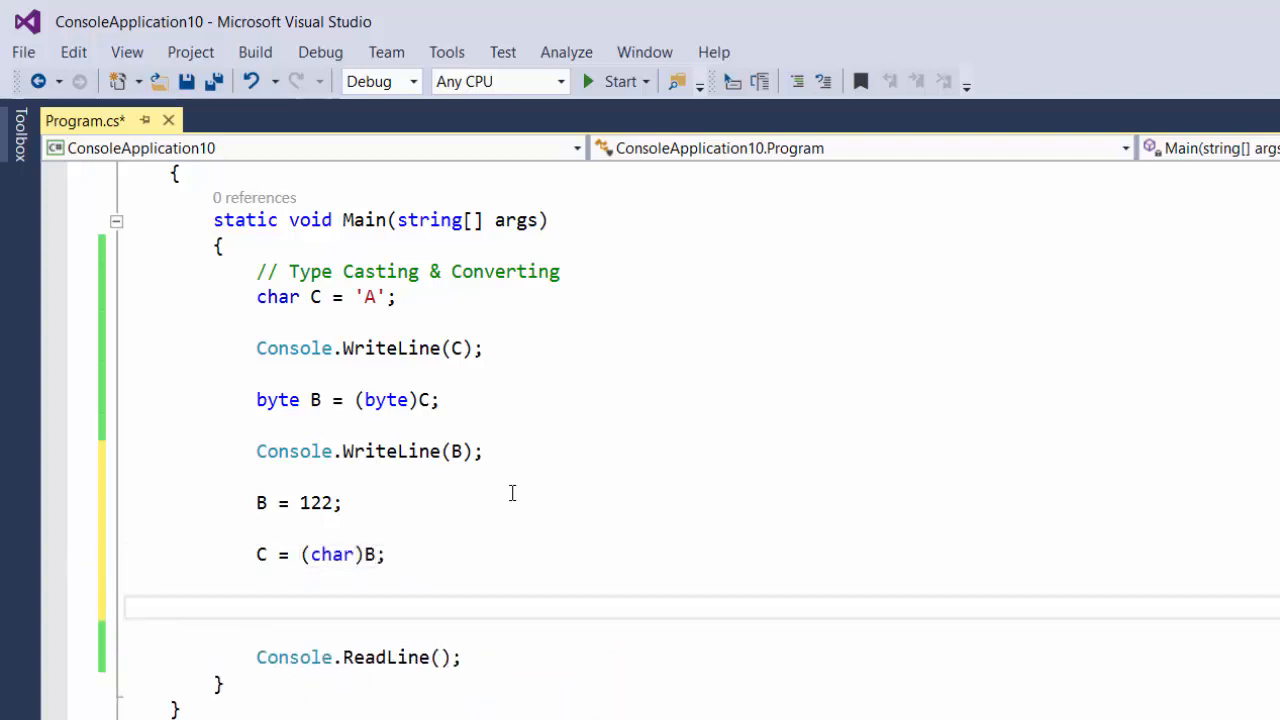
Print C again with Console.WriteLine(C); and run to see the converted character
text(Console.WriteLine()
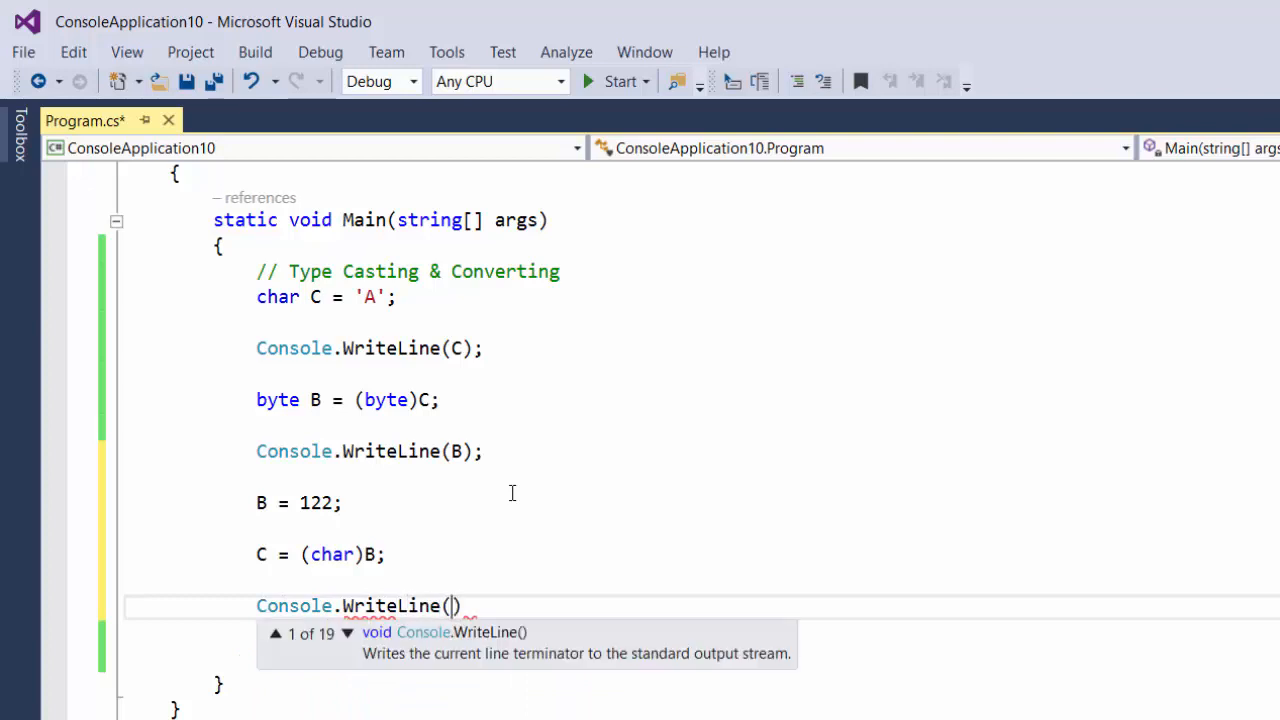
text(C)
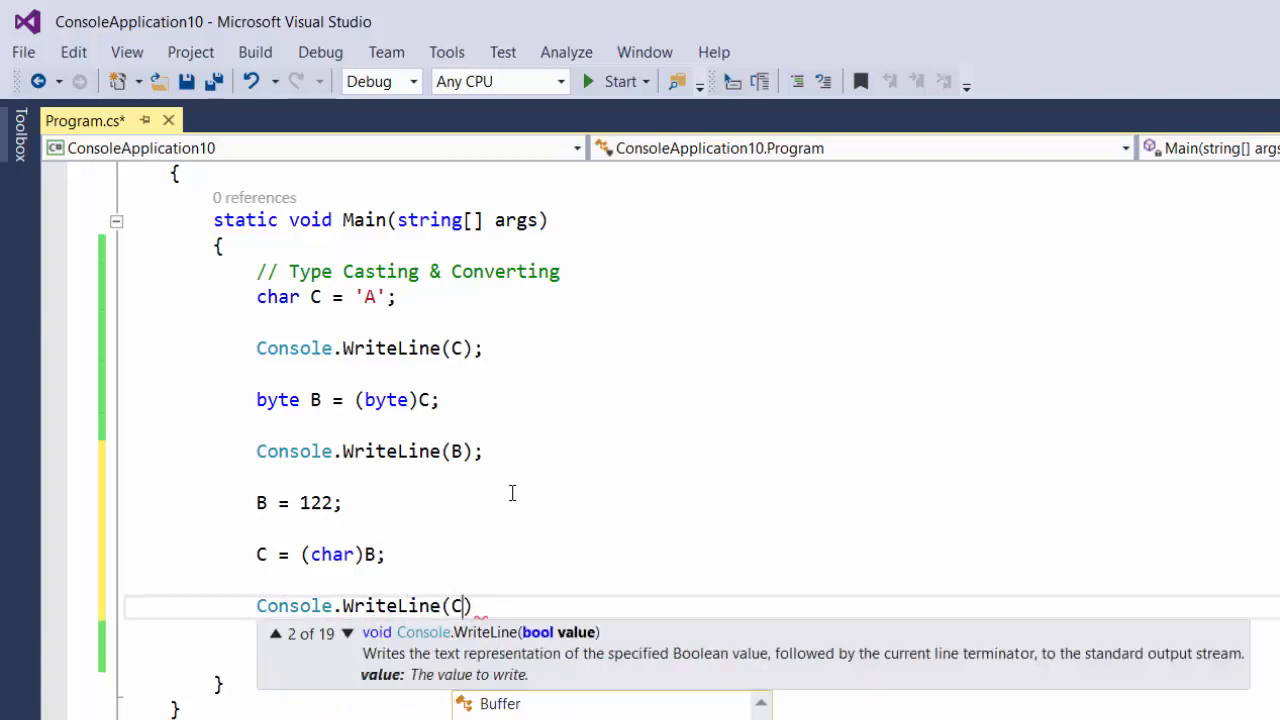
text(;)
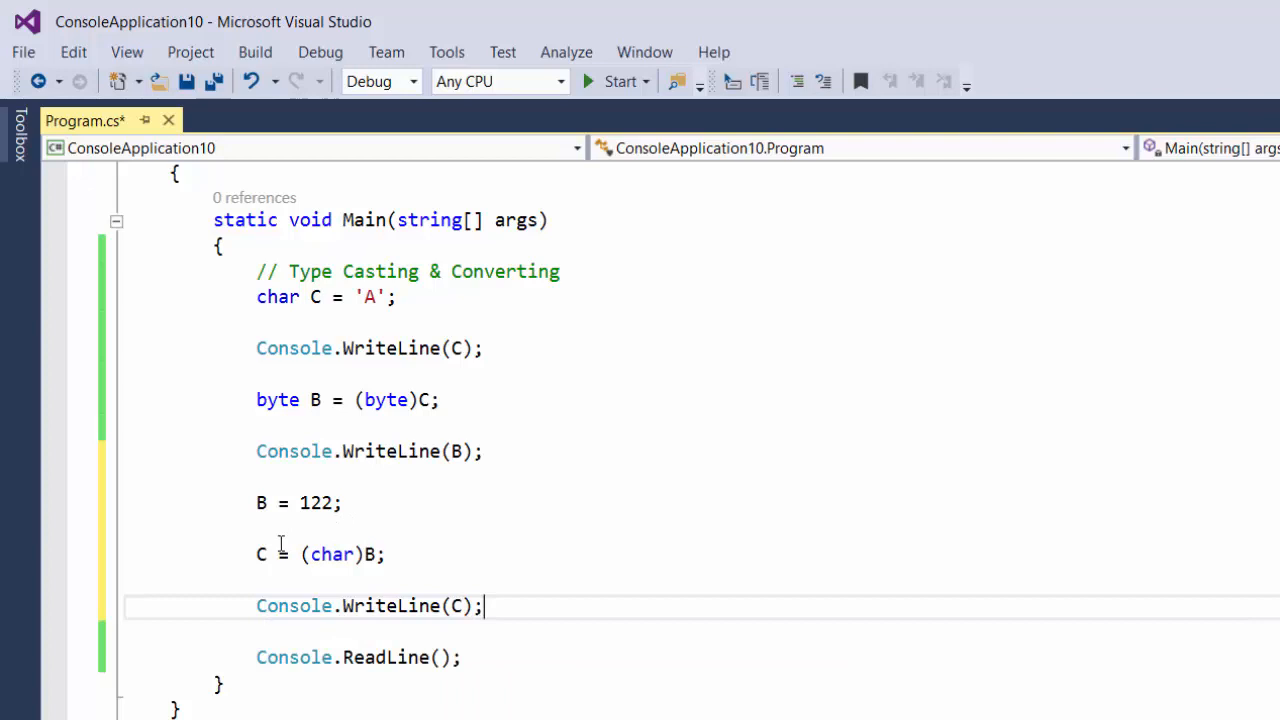
mouse_move(262, 504)
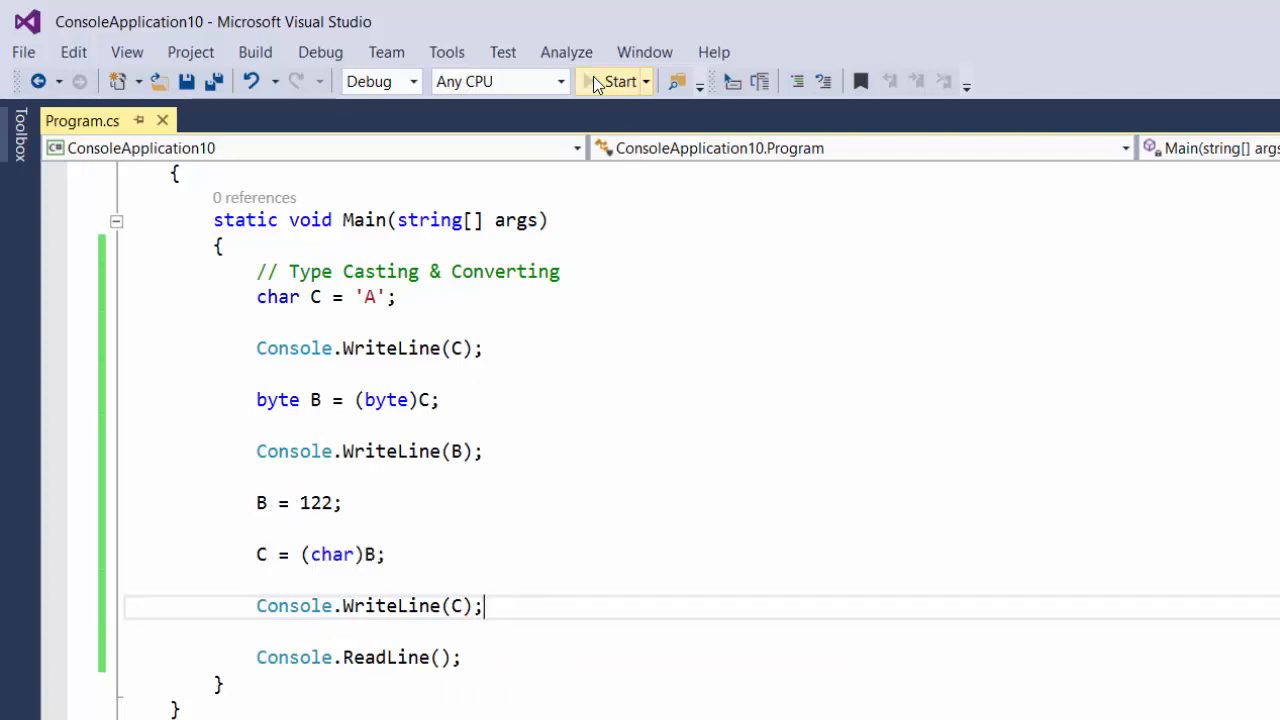
click(616, 80)
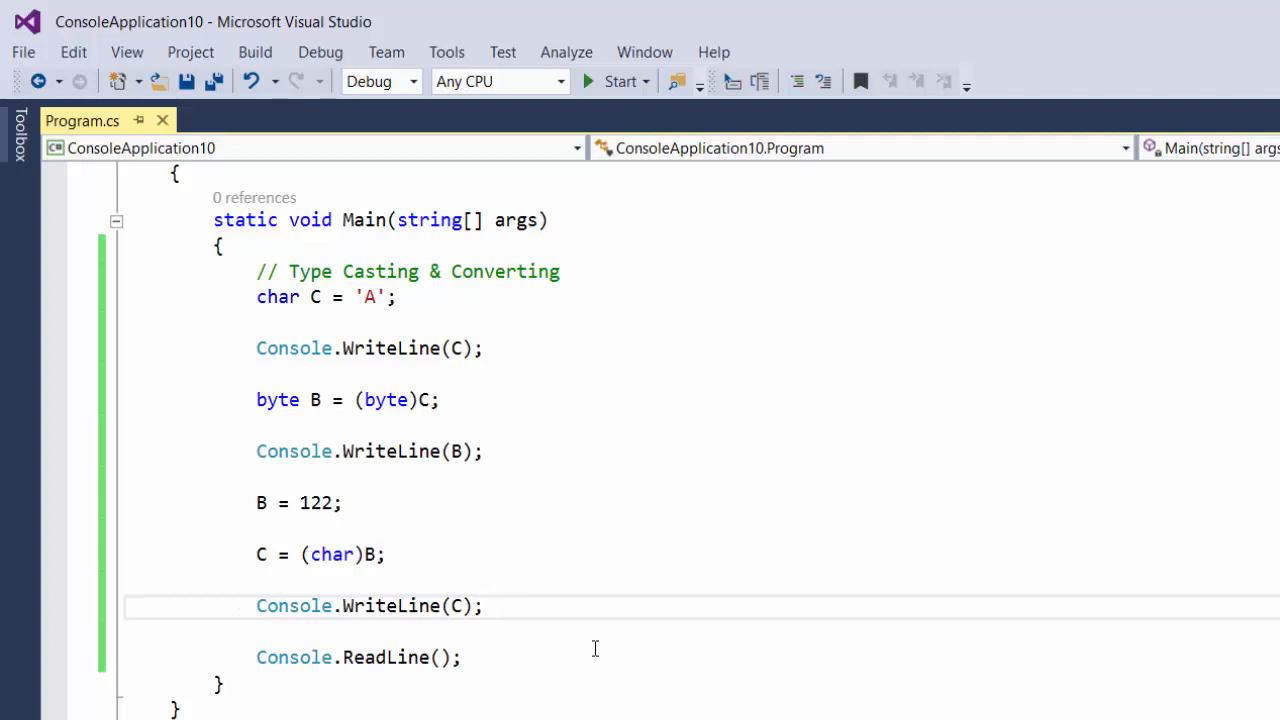
click(484, 606)
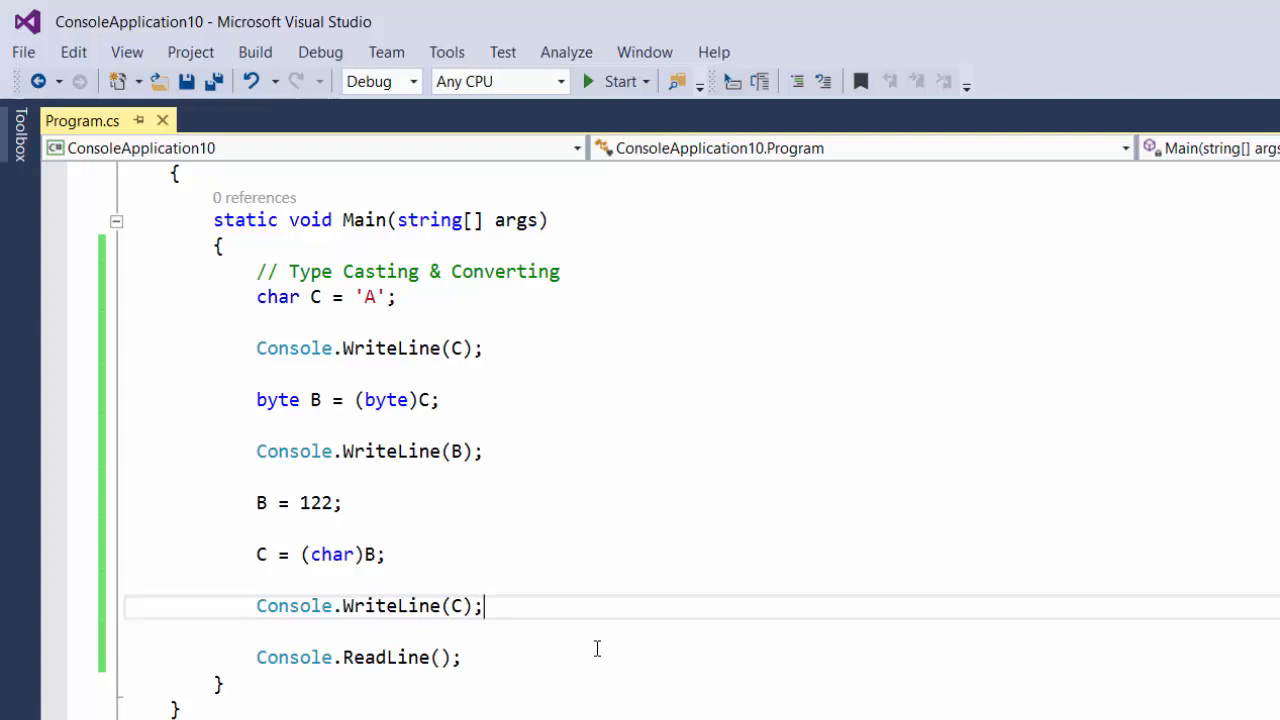